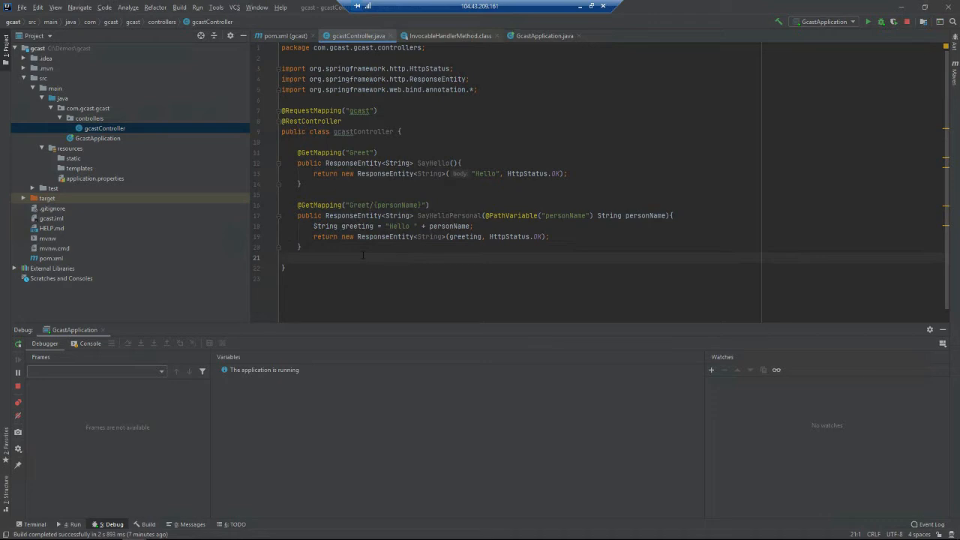
- Create a new 'models' package under com.gcast.gcast, next to controllers
left_click(283, 257)
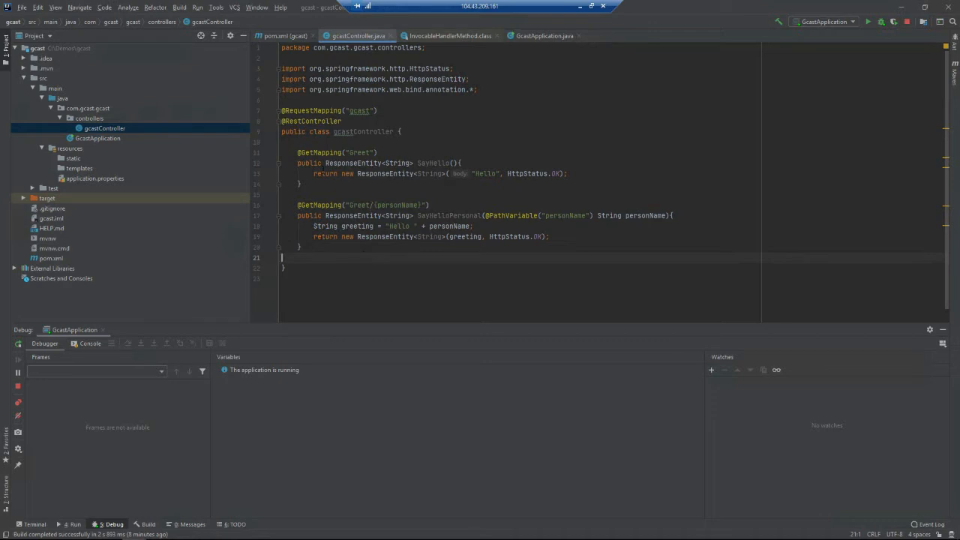
mouse_move(66, 103)
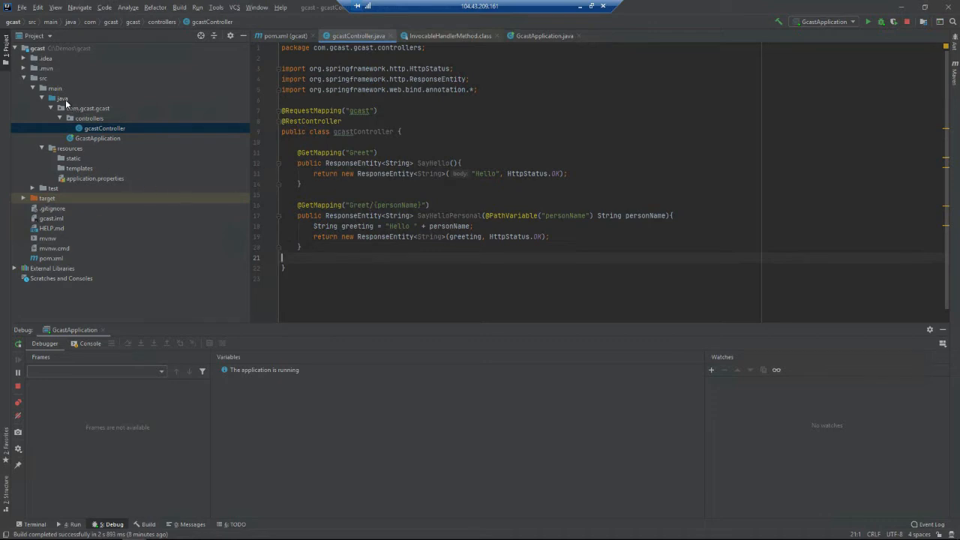
left_click(89, 108)
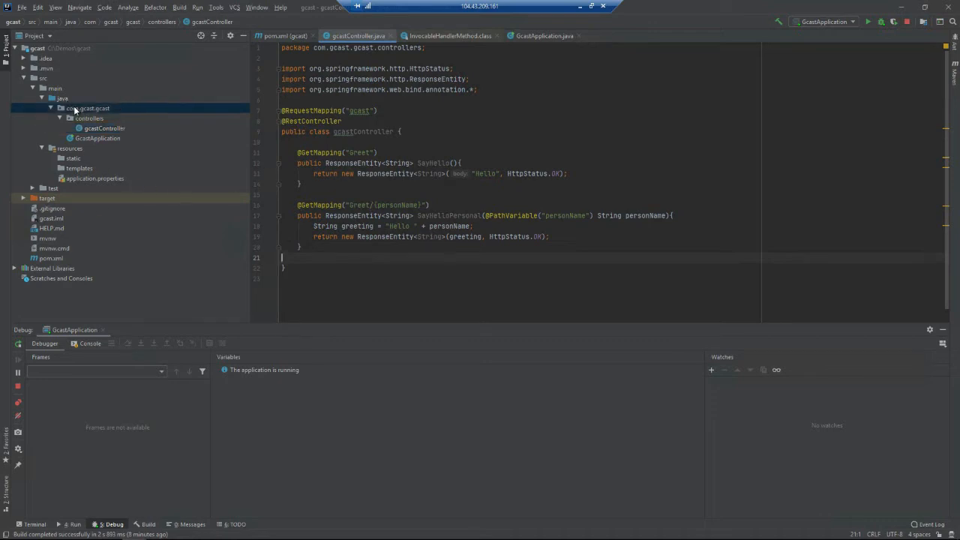
right_click(87, 108)
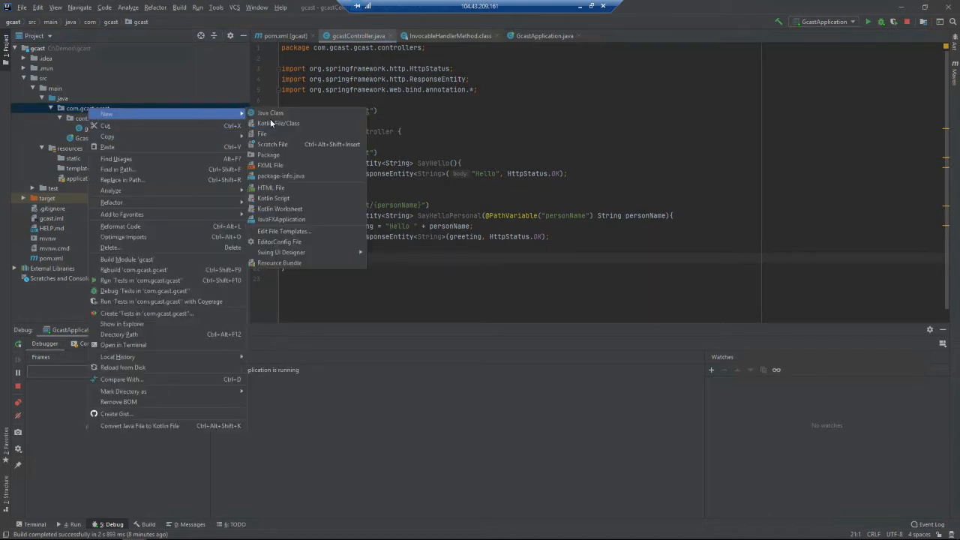
left_click(269, 154)
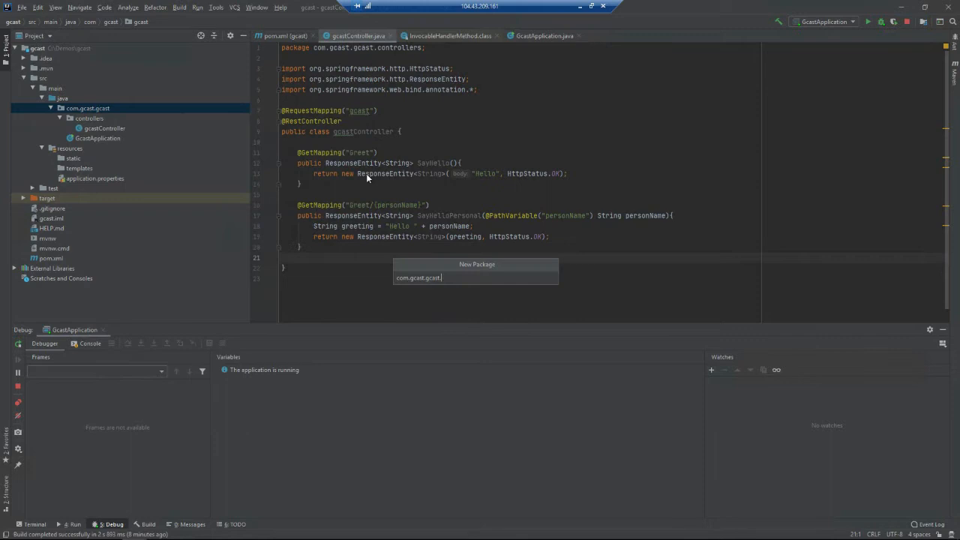
type("m")
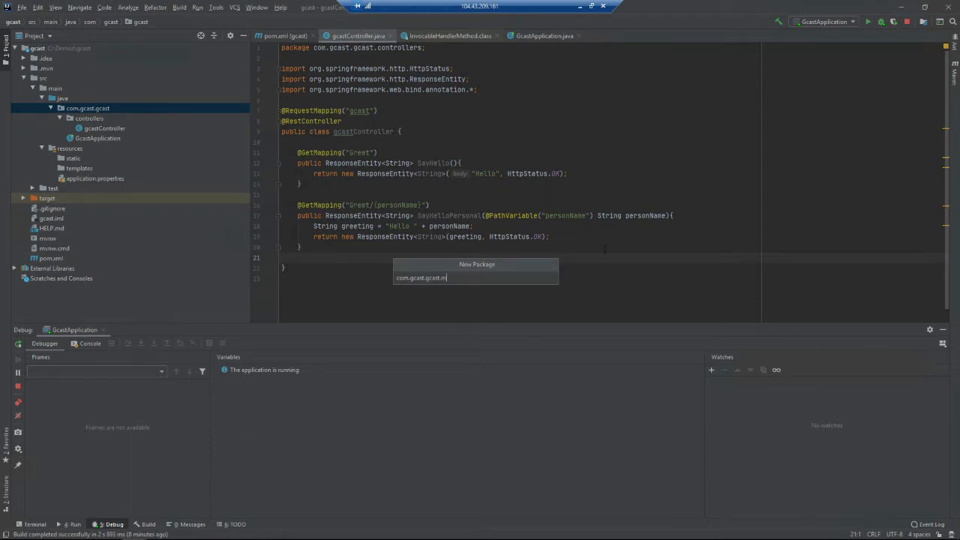
type("odels")
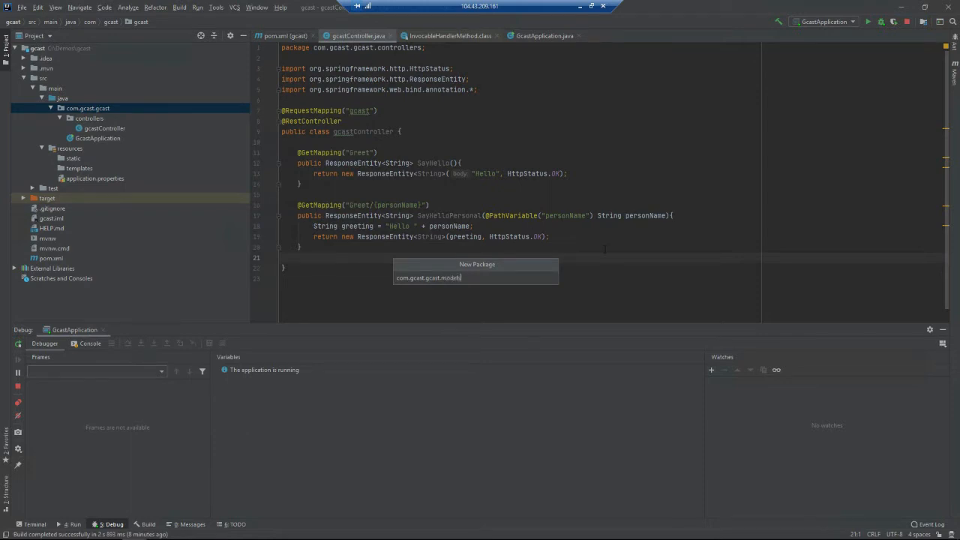
key("Enter")
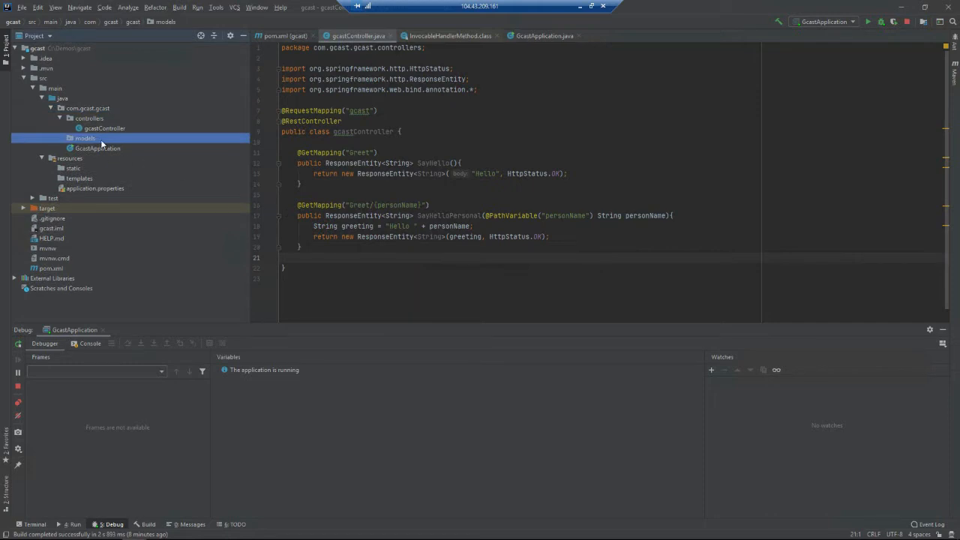
- Create the GreetingInput Java class in models and bring up the Notepad++ notes with its code
right_click(85, 138)
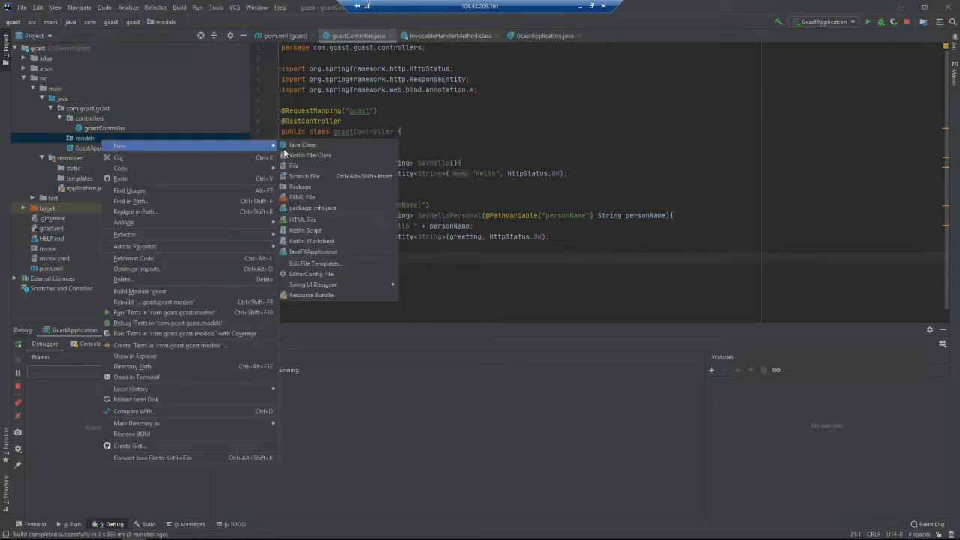
left_click(302, 144)
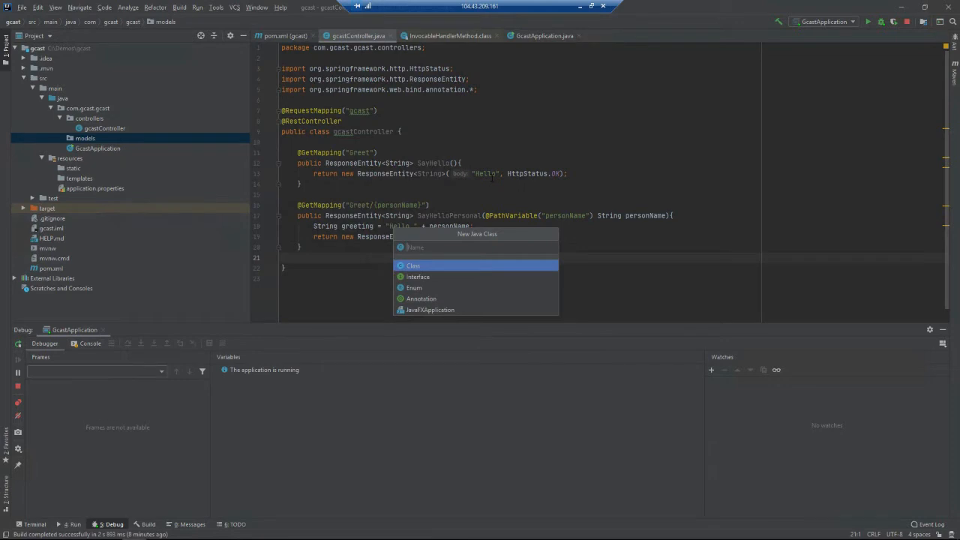
type("Greeting")
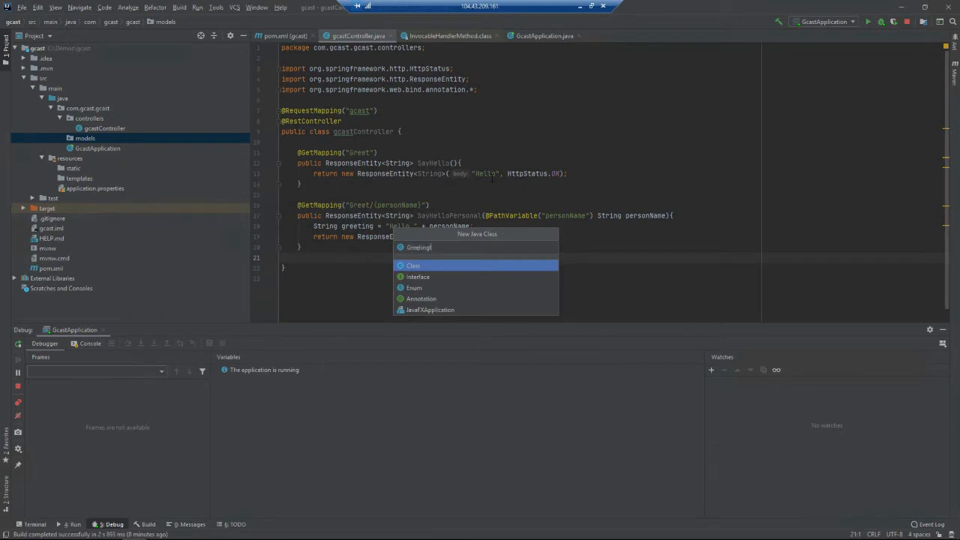
type("Input")
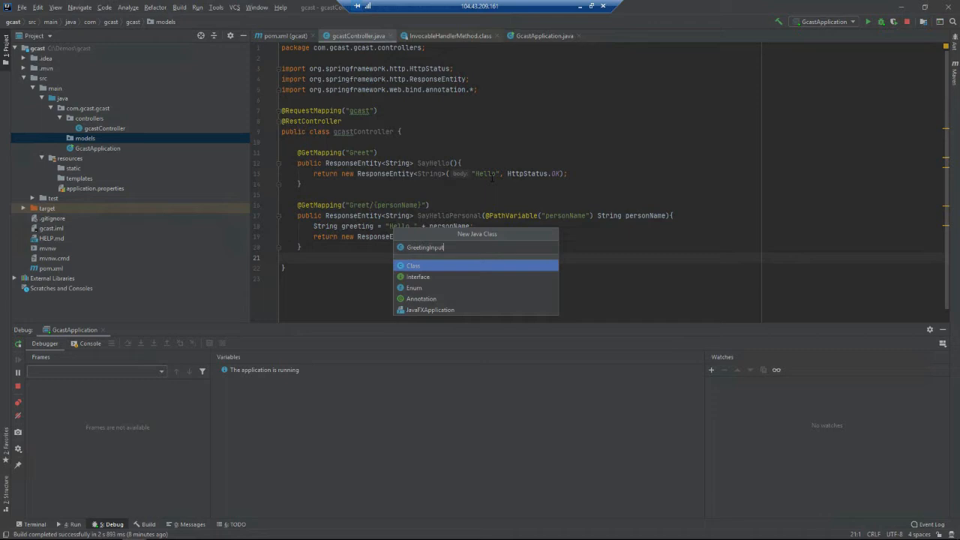
left_click(413, 266)
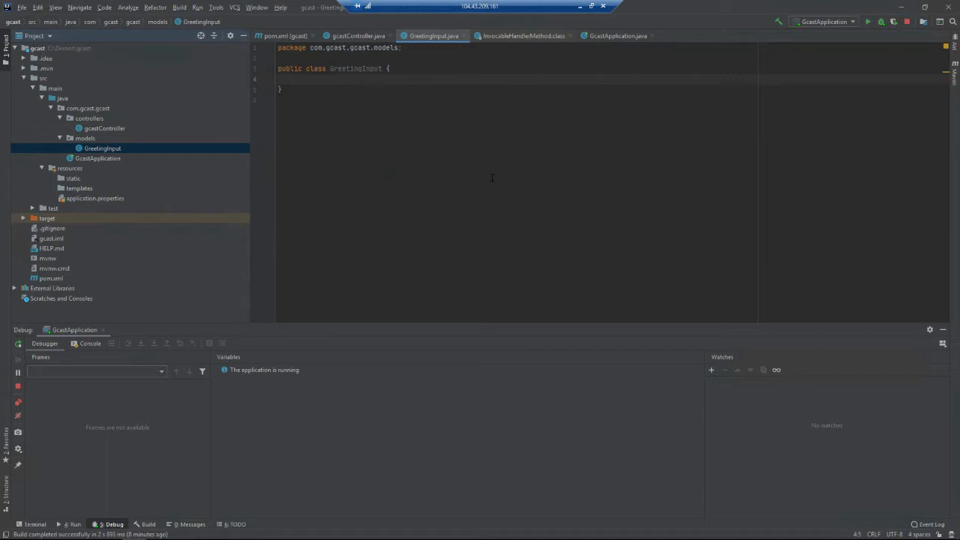
key("alt+tab")
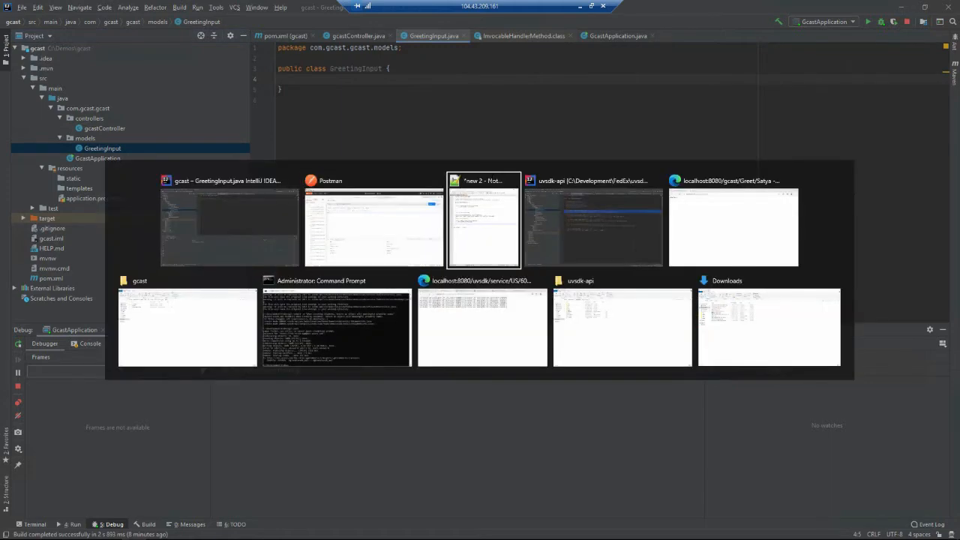
left_click(483, 222)
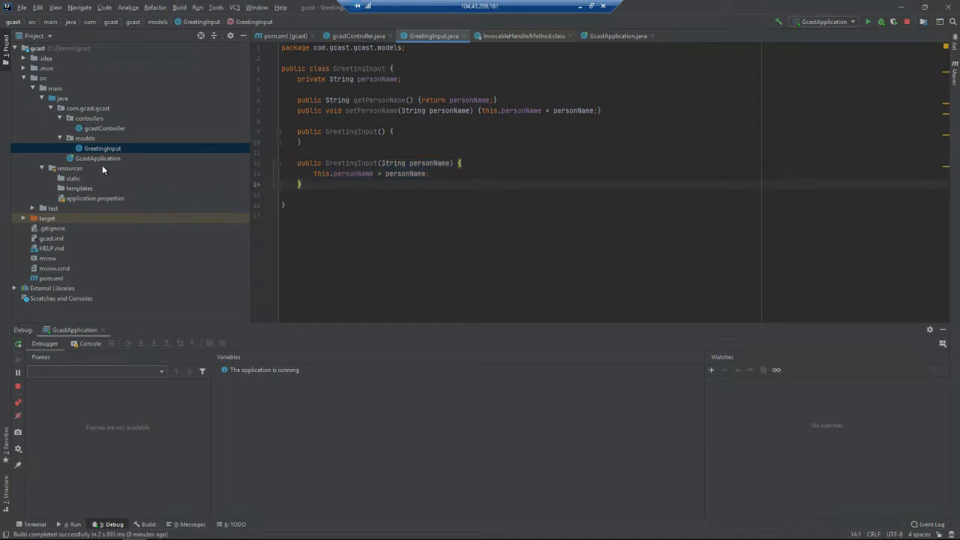
- Create a GreetingOutput Java class in the models package
left_click(84, 138)
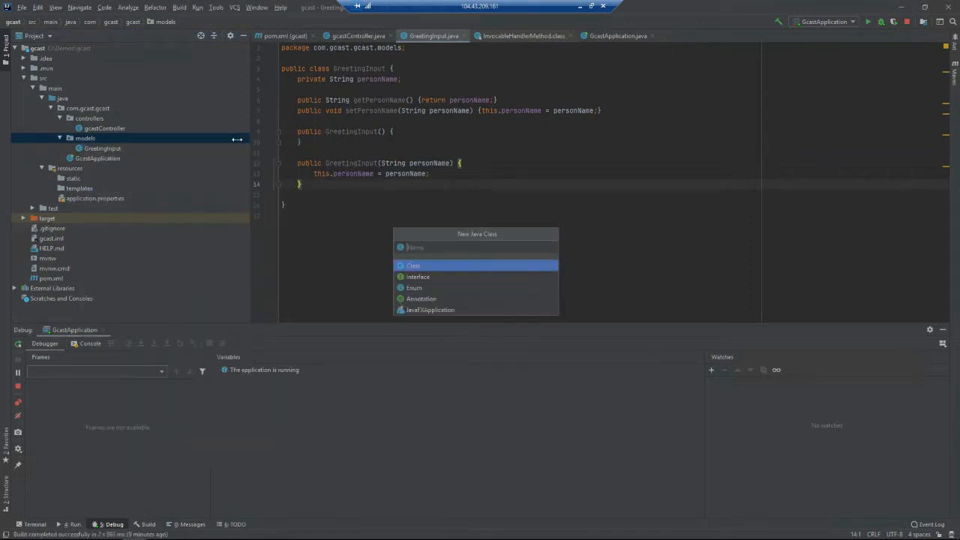
type("Greeting")
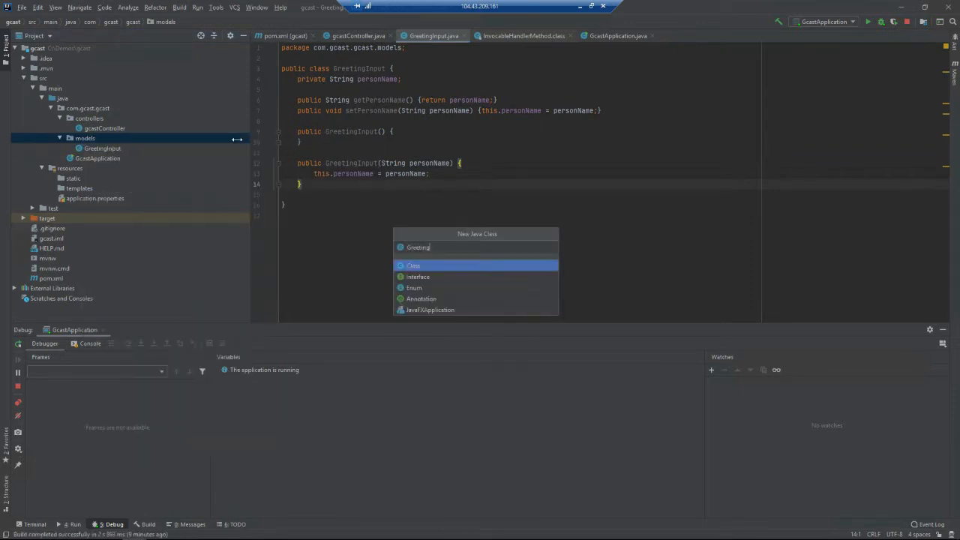
type("Output")
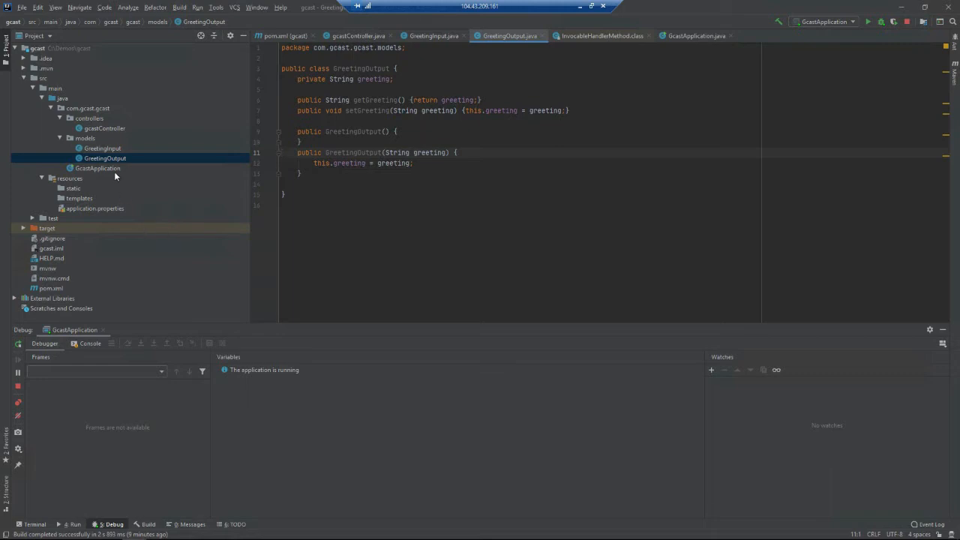
mouse_move(97, 138)
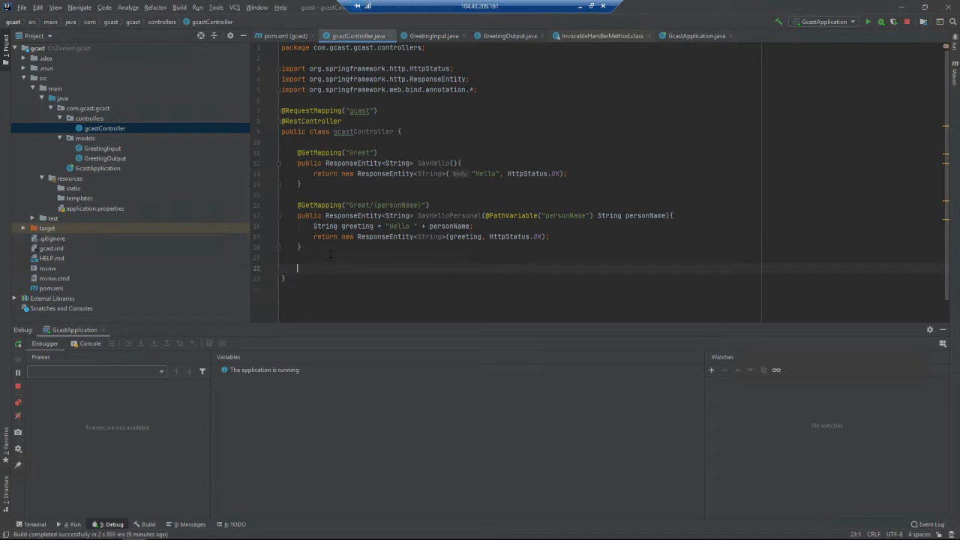
- Begin a controller method returning public ResponseEntity<GreetingOutput>
type("public")
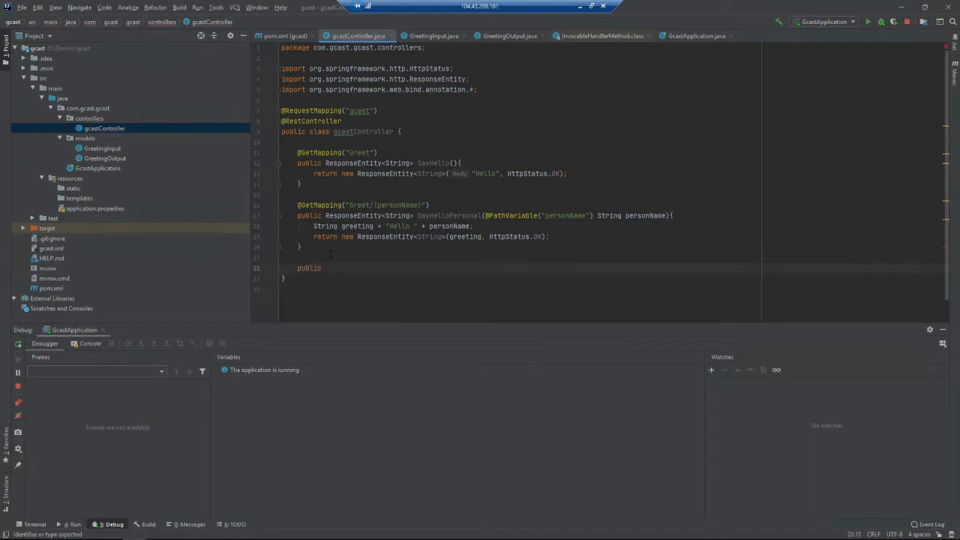
type("ResponseEntity")
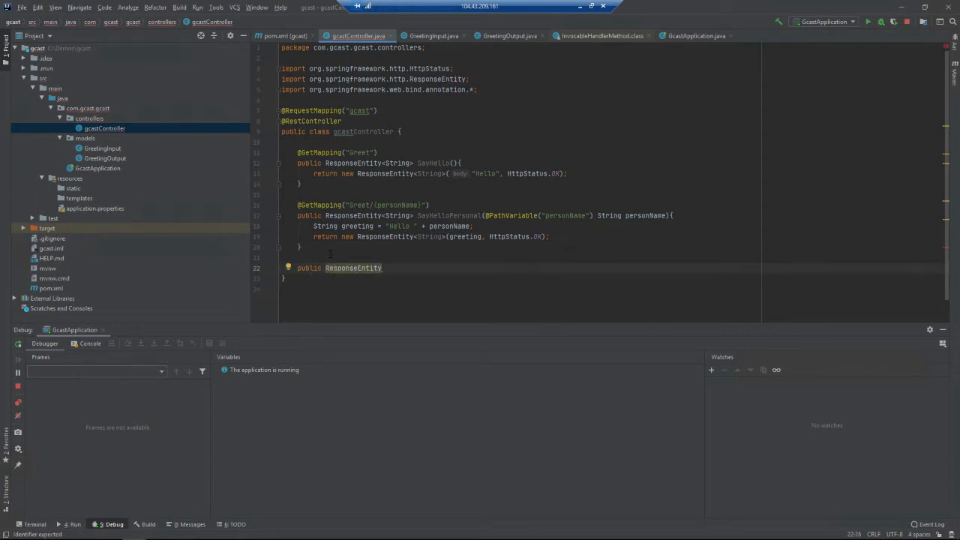
type("<>")
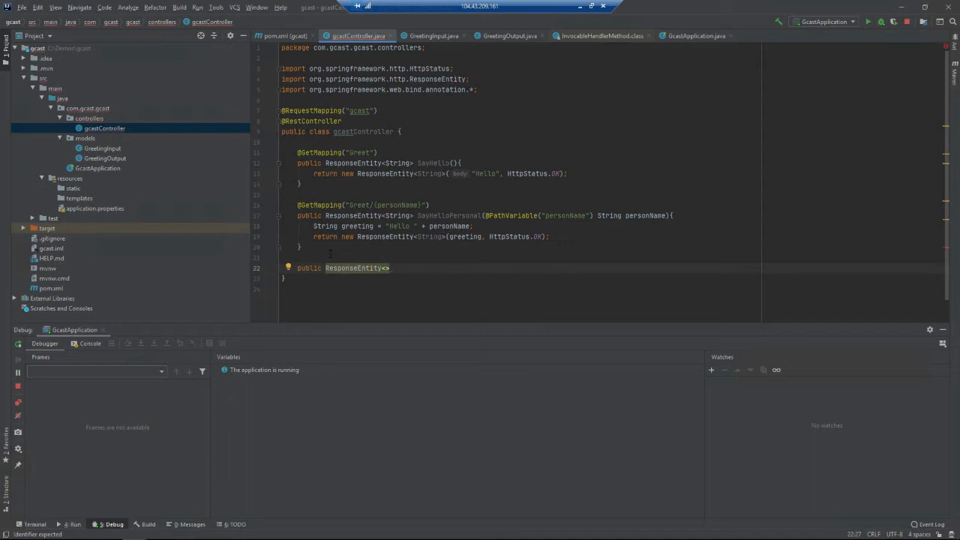
type("<")
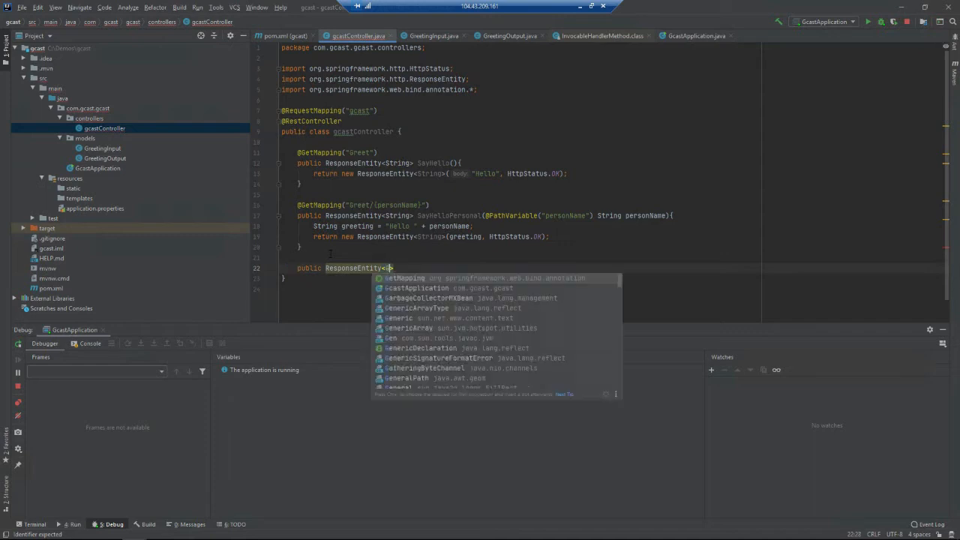
type("Gree")
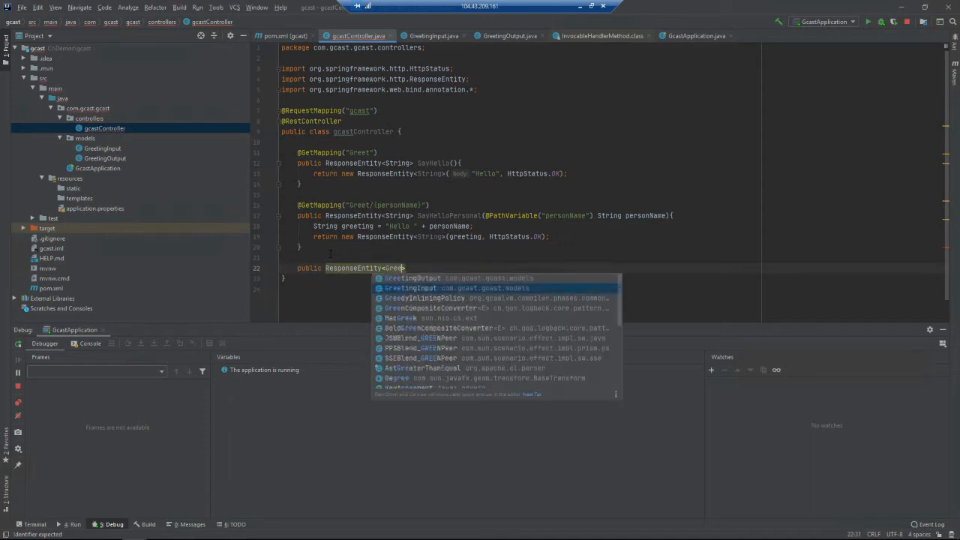
left_click(412, 279)
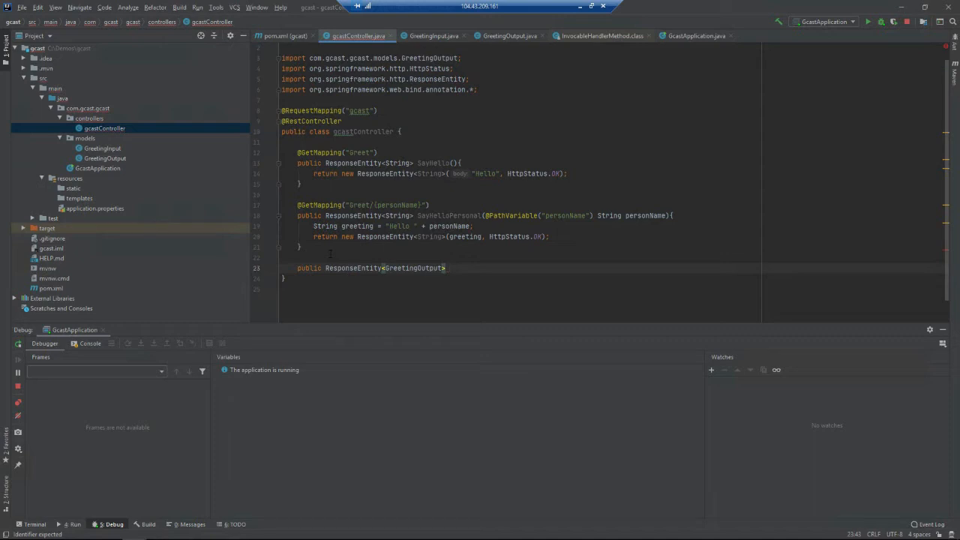
type("SayHelloPost")
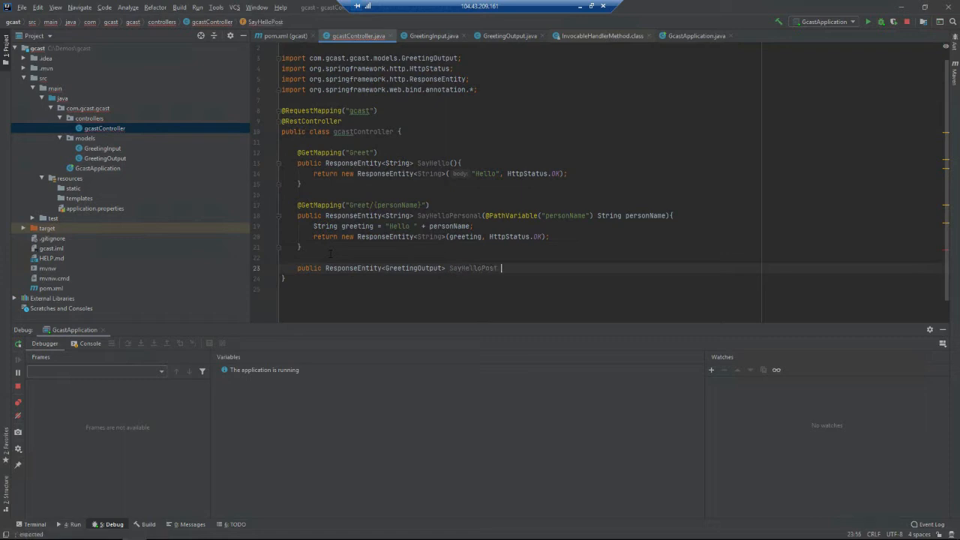
type("()")
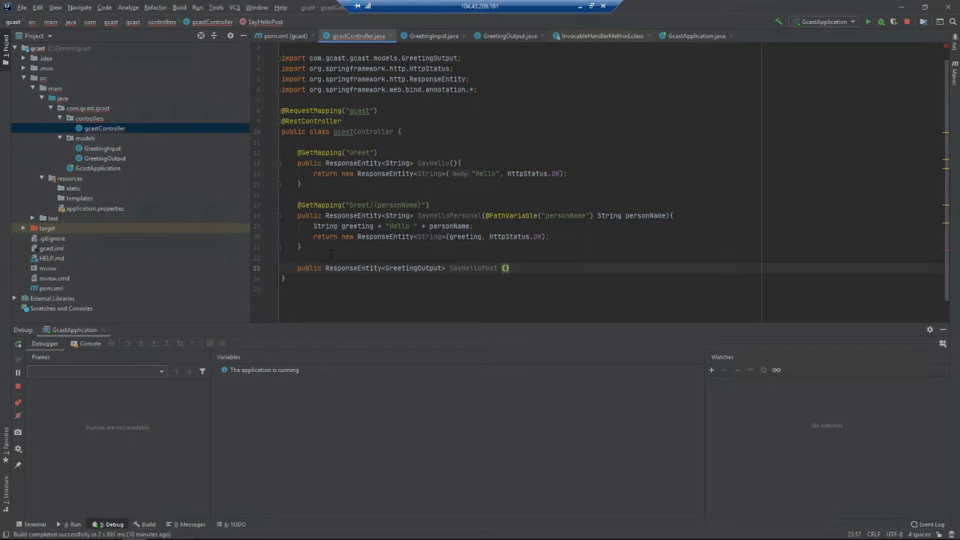
type("GreetingInput")
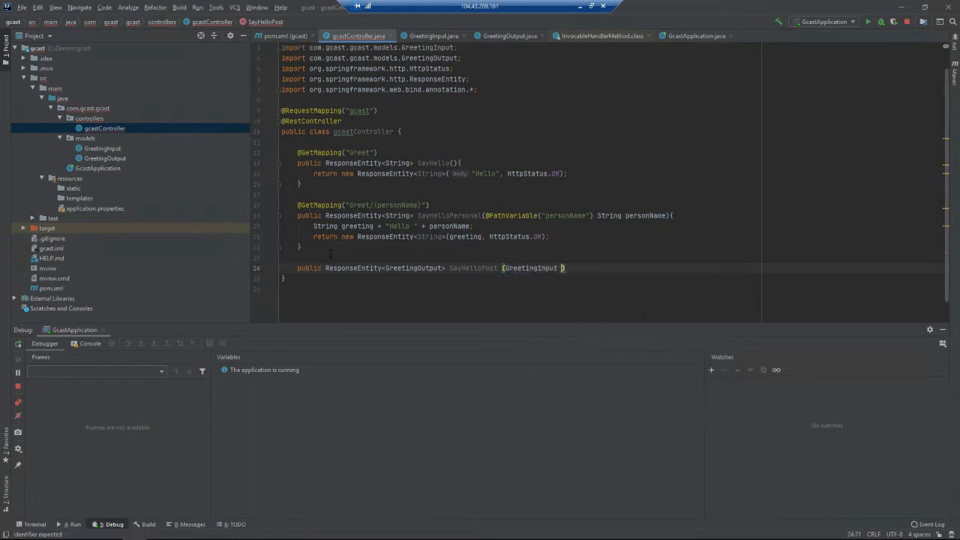
type("greetingInput")
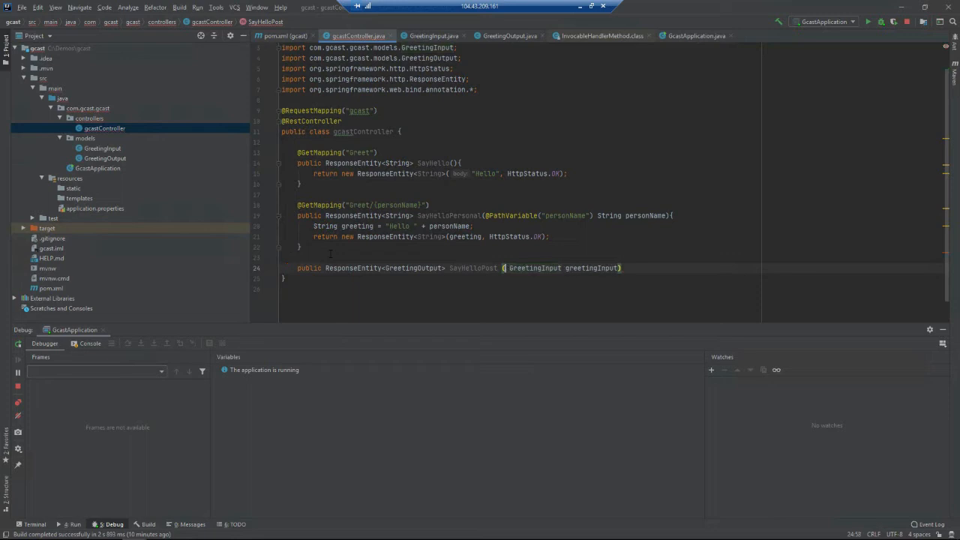
type("@RequestBody")
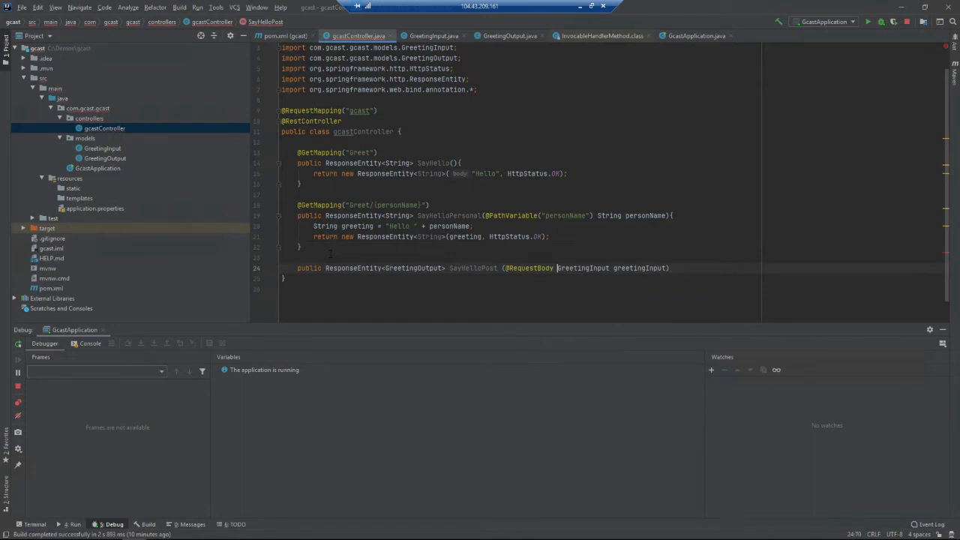
double_click(639, 268)
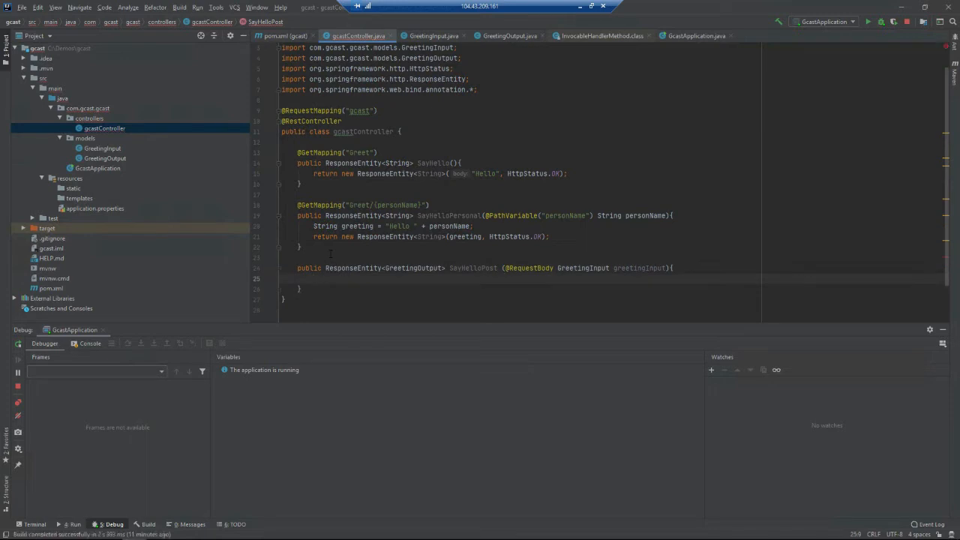
key("Enter")
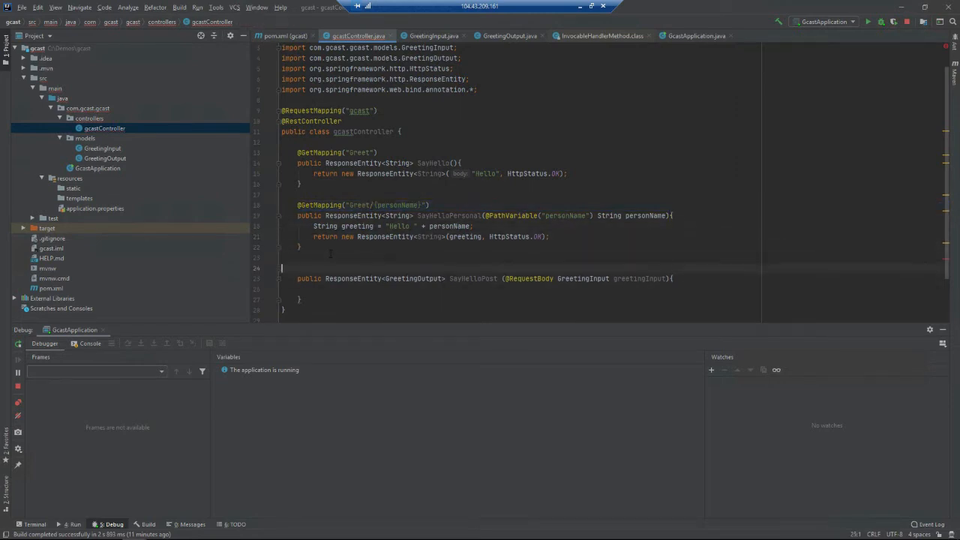
type("@PostMapping")
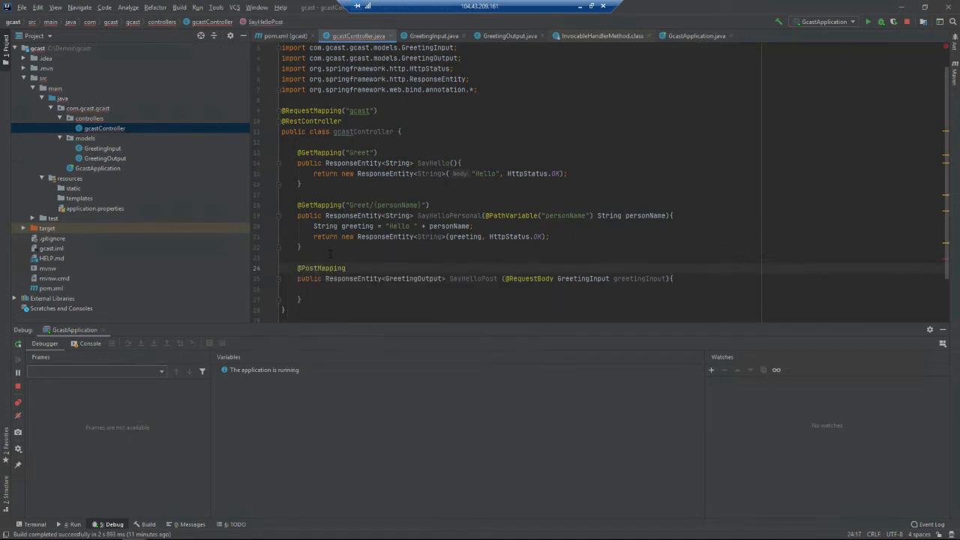
type("(")
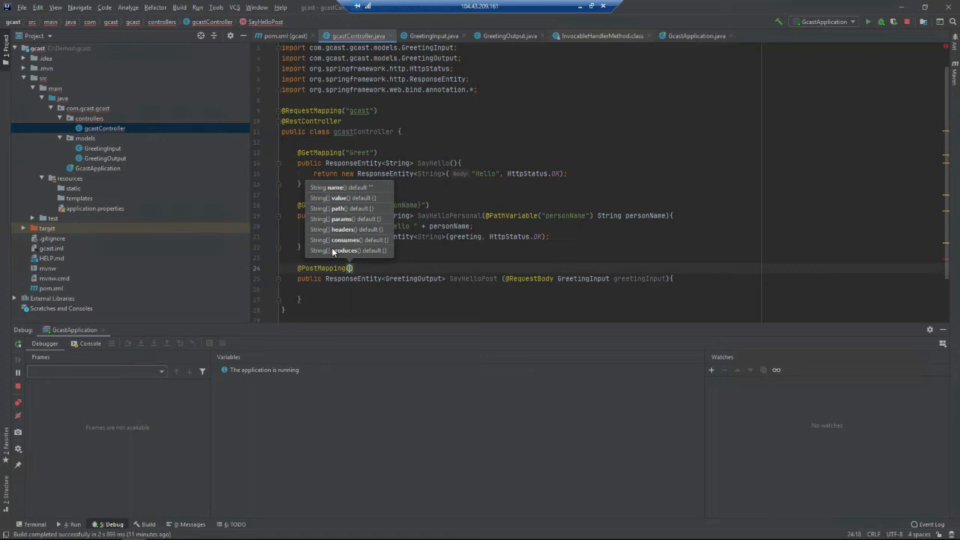
mouse_move(345, 228)
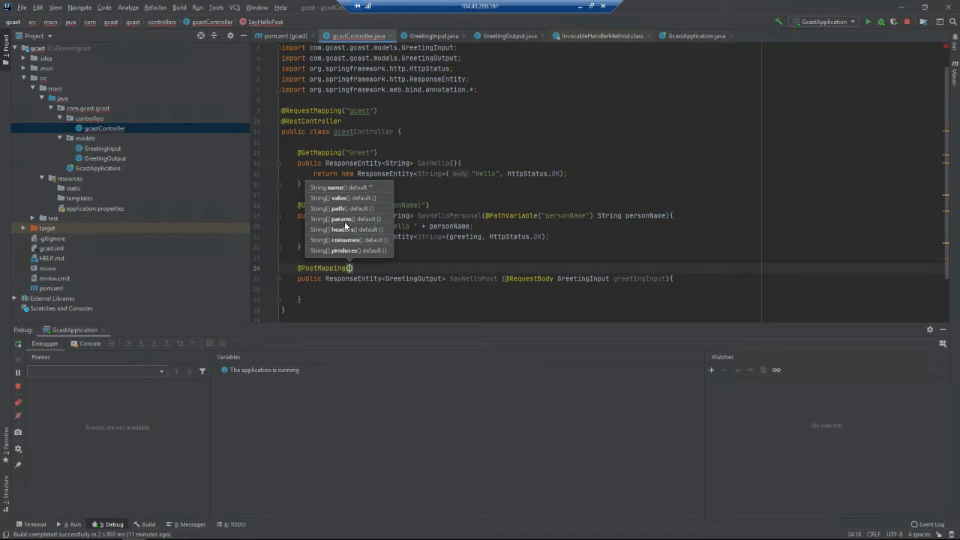
type("path=\"")
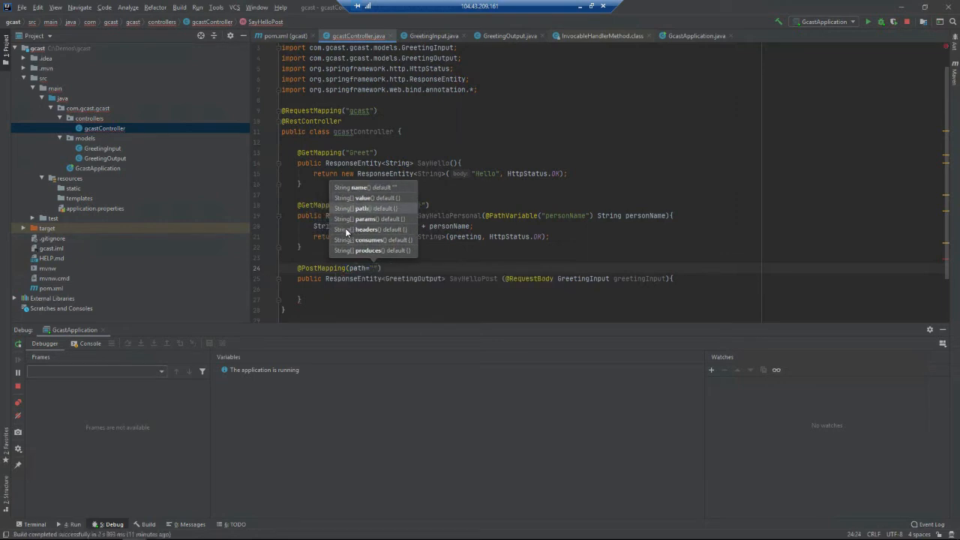
type("Hello")
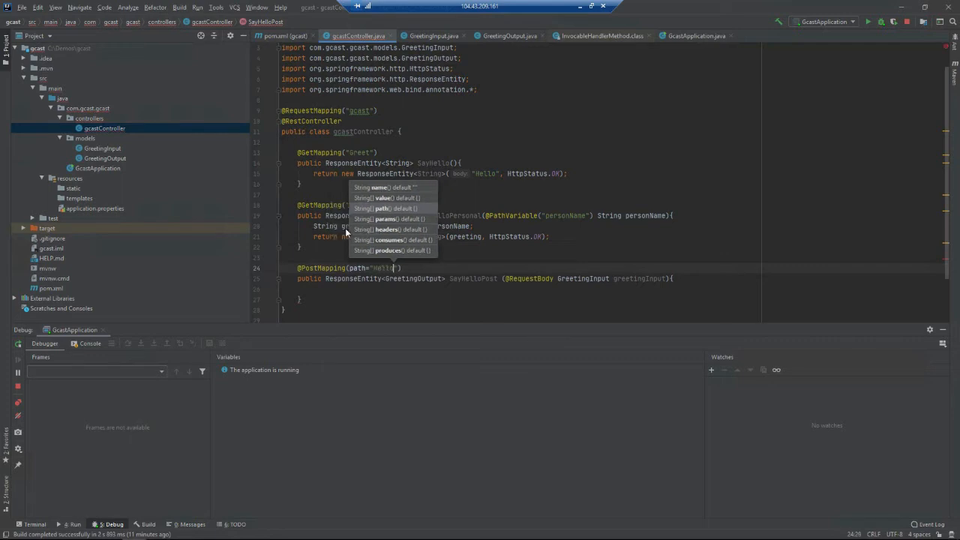
type(":")
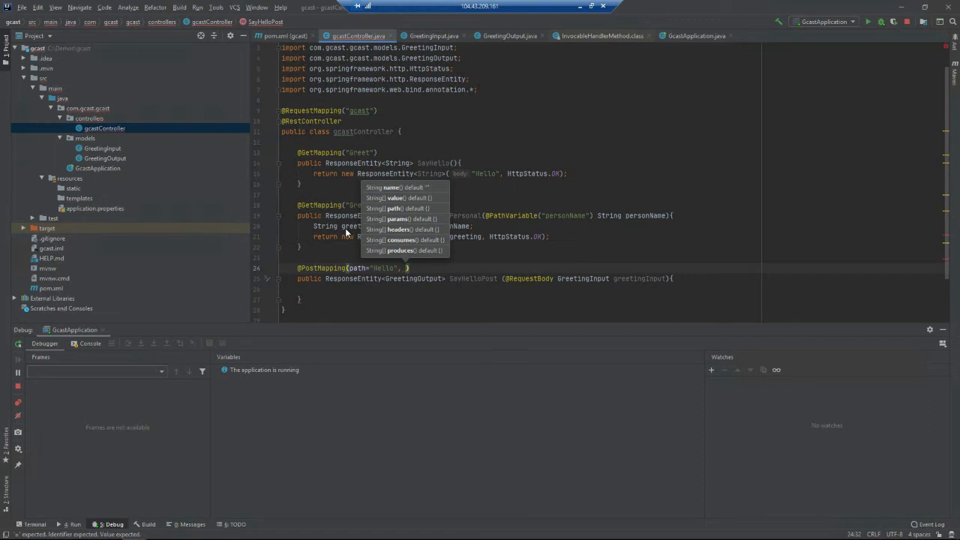
type("consumes =")
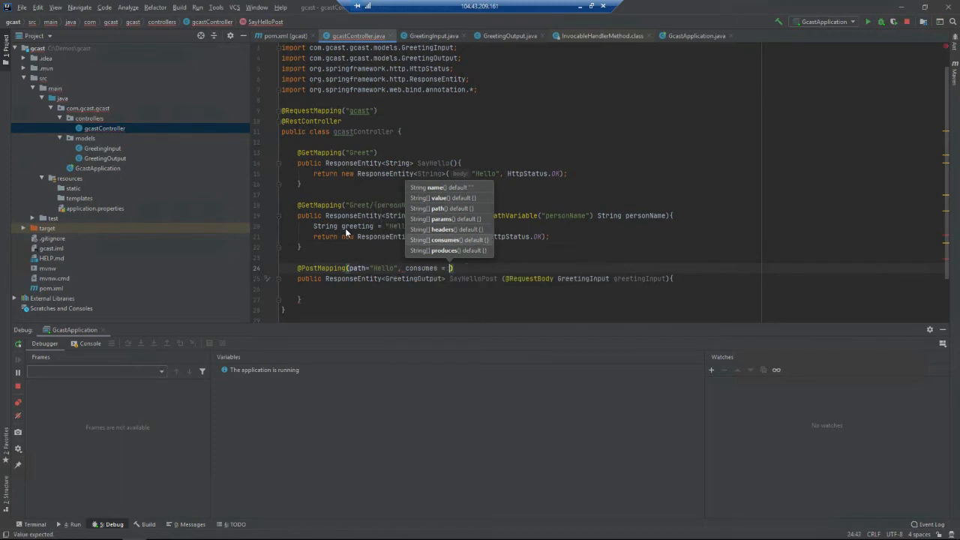
type("app\"")
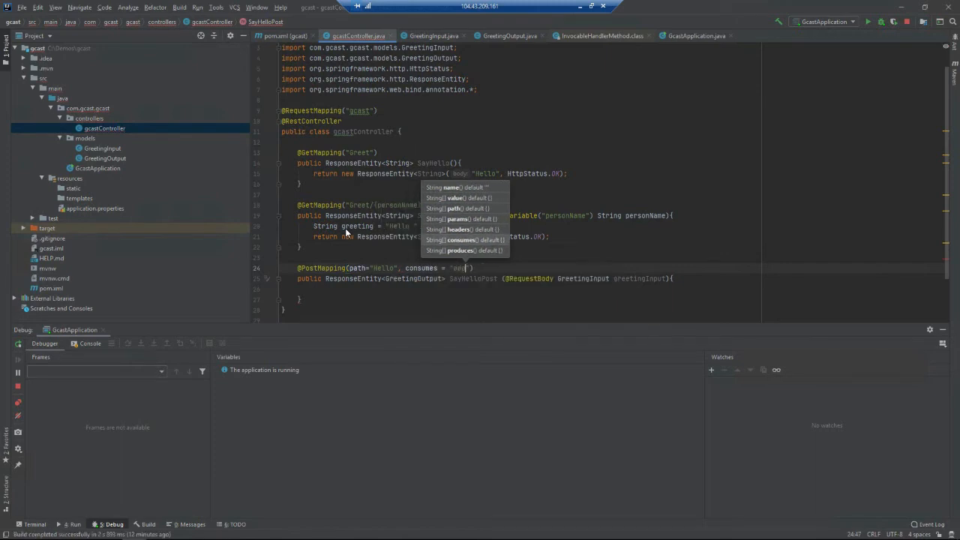
type("application/json")
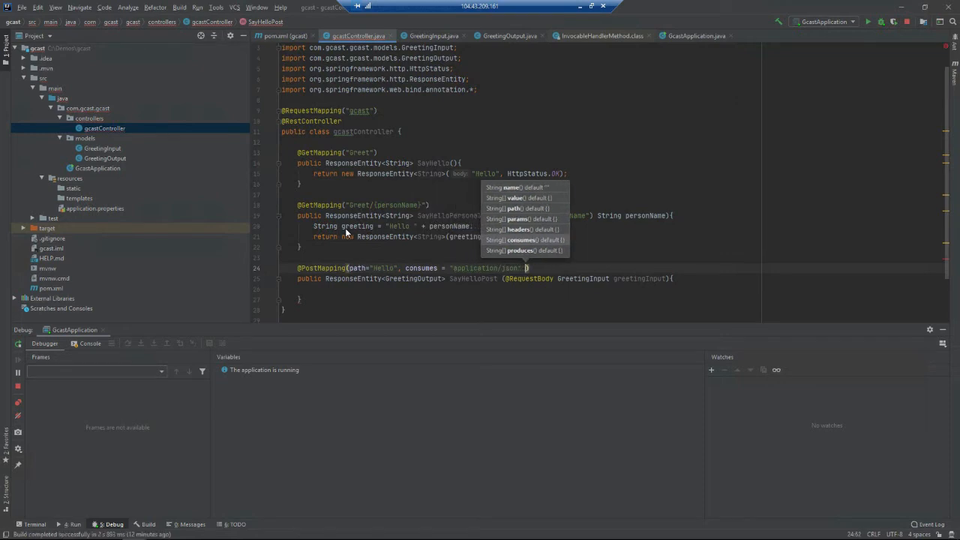
type("pro")
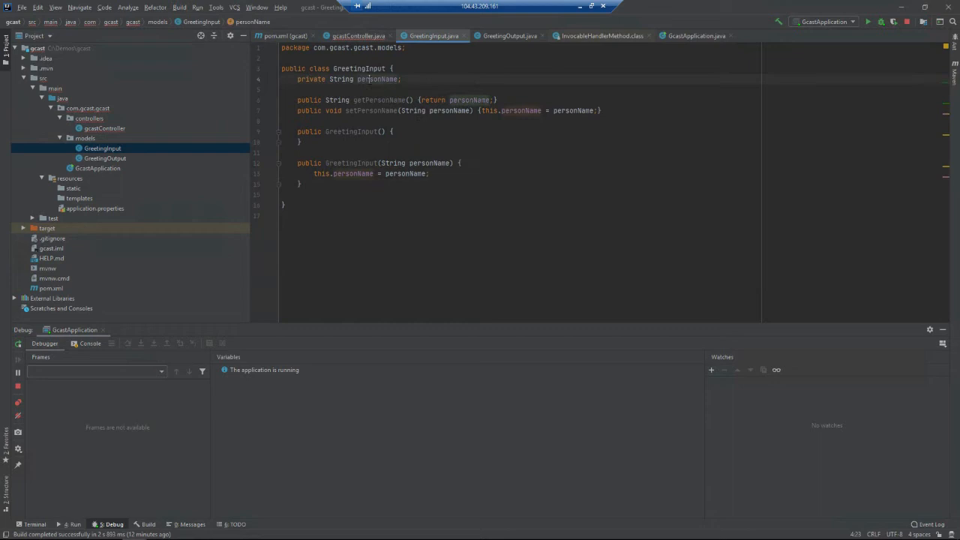
left_click(359, 36)
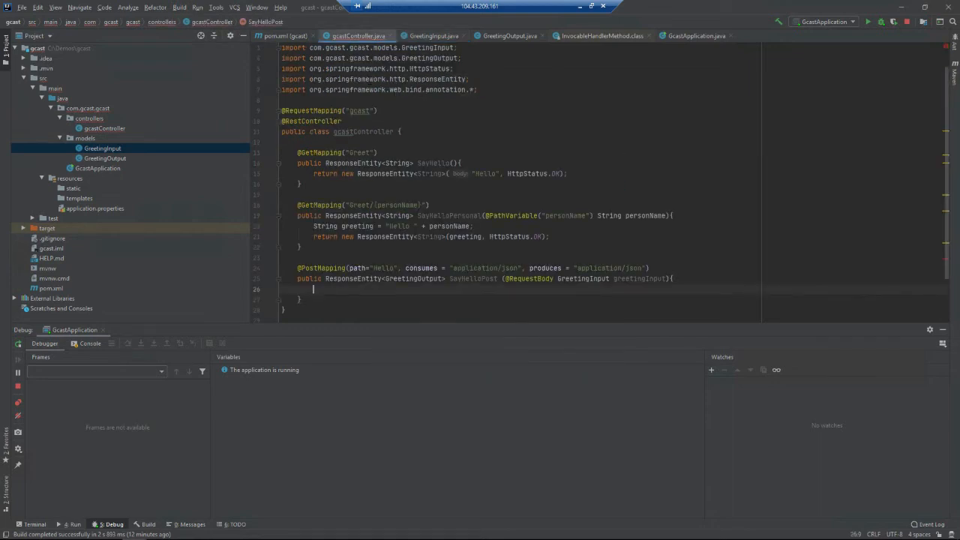
- Set personName from greetingInput.getPersonName() and build greeting = "Hello " + personName
type("String")
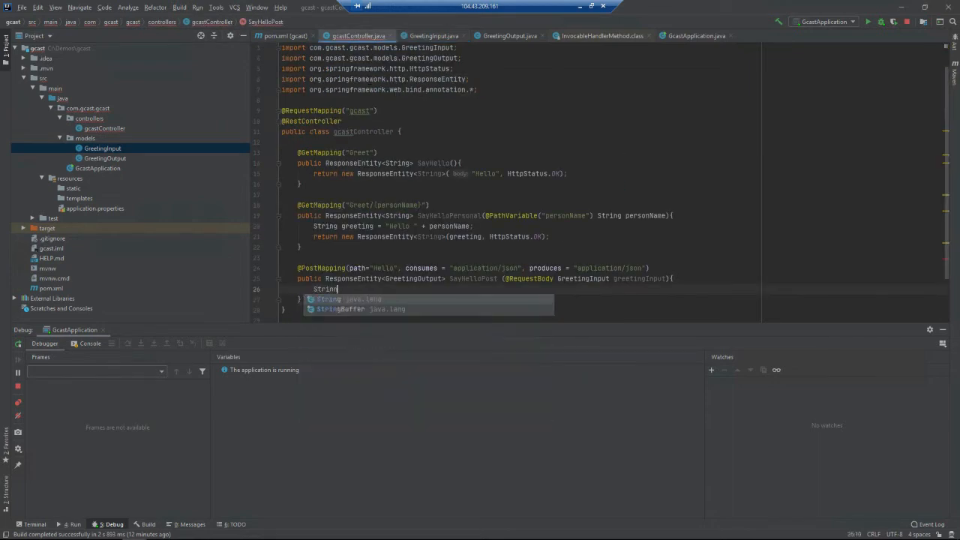
type("pe")
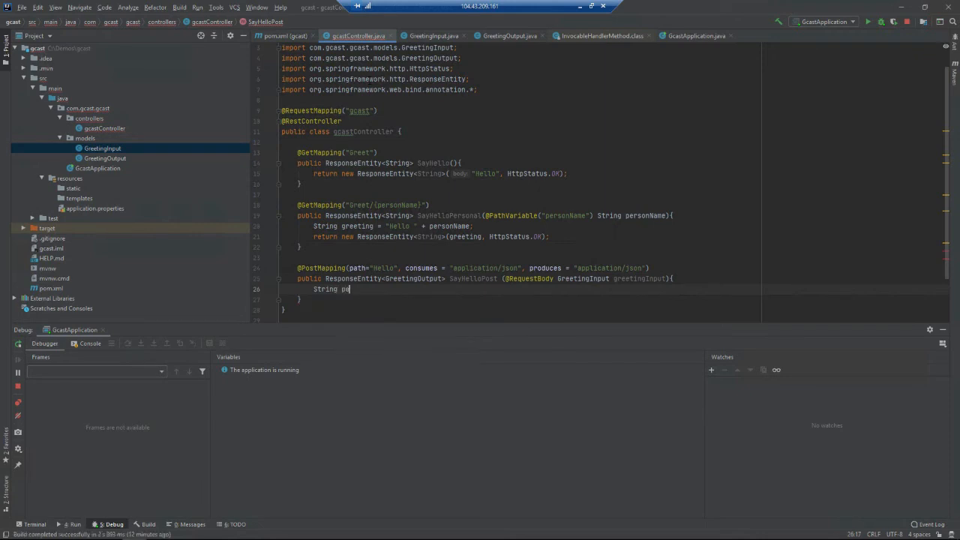
type("rsonName")
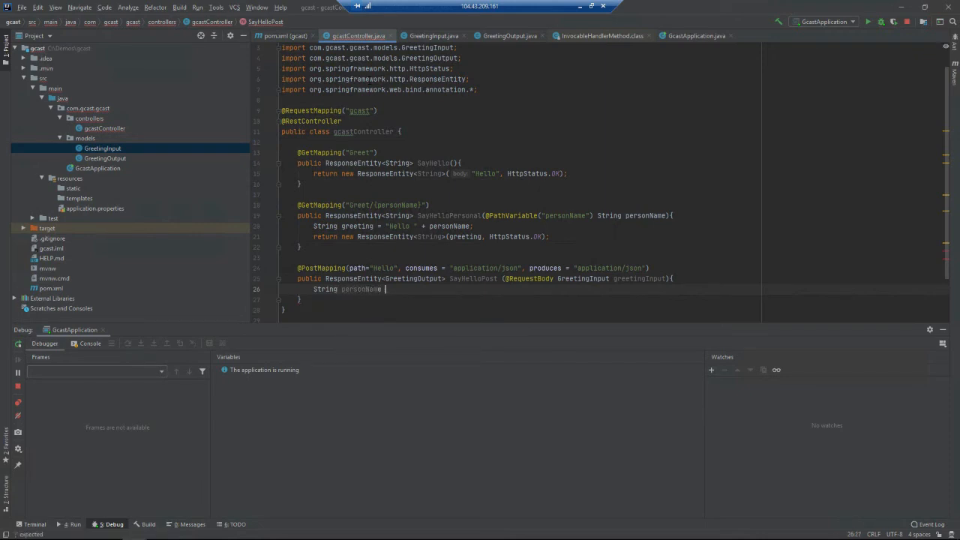
type("= greetingInput.getPersonName();")
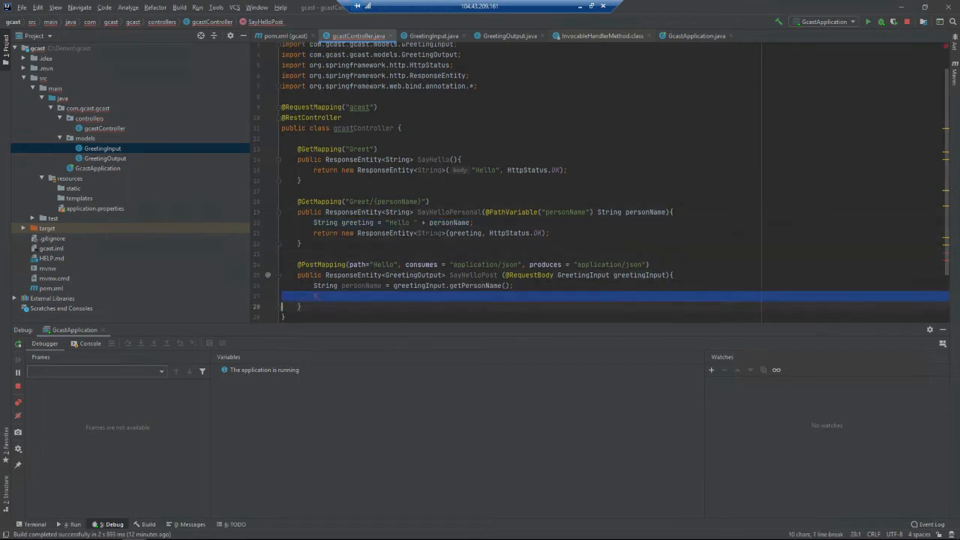
type("String greeting = \"Hello \" + personName;")
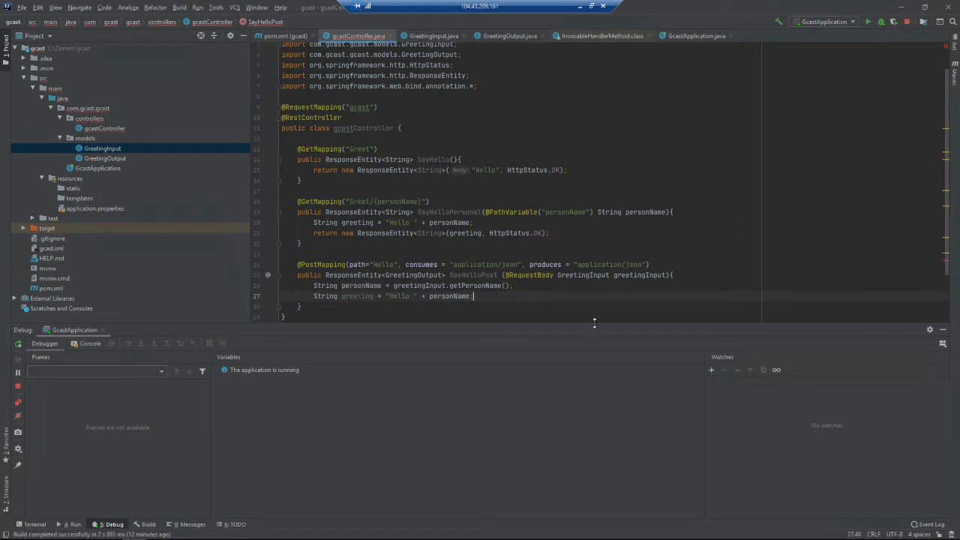
key("enter")
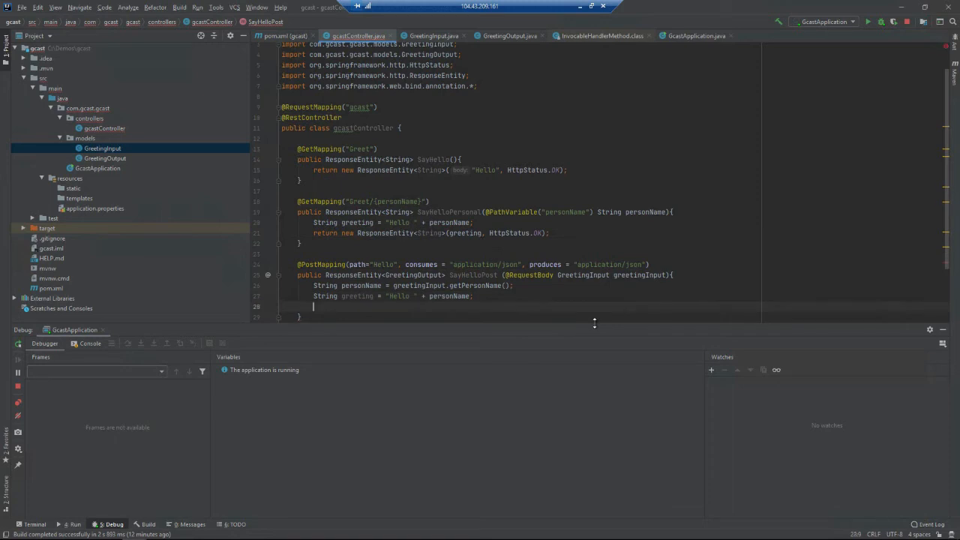
type("g")
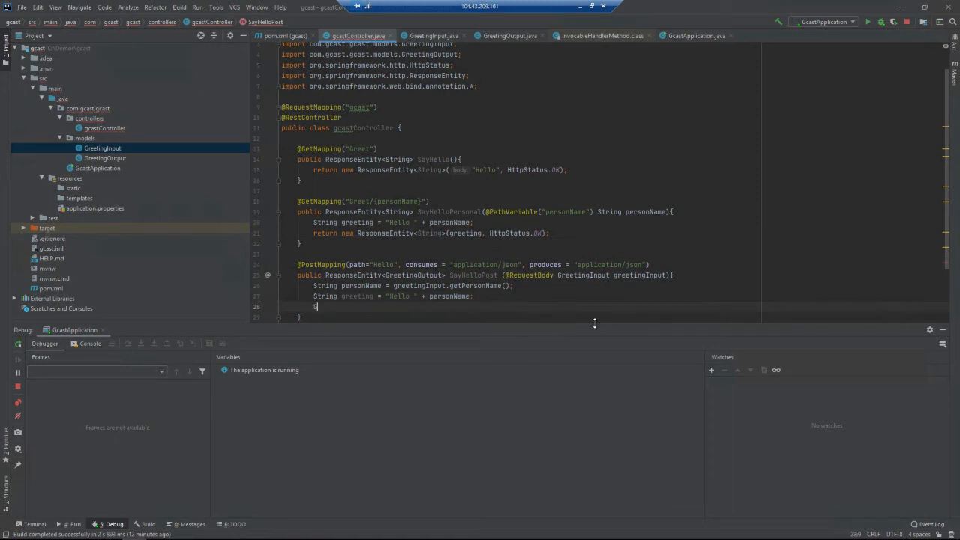
type("GreetingOutput gr")
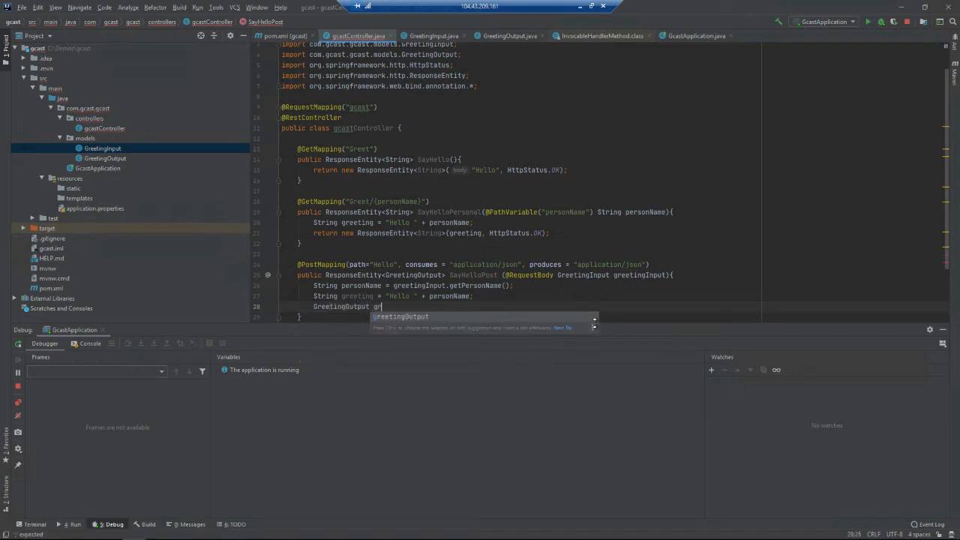
- Add 'GreetingOutput greetingOutput = new GreetingOutput(greeting);' to SayHelloPost
key("Tab")
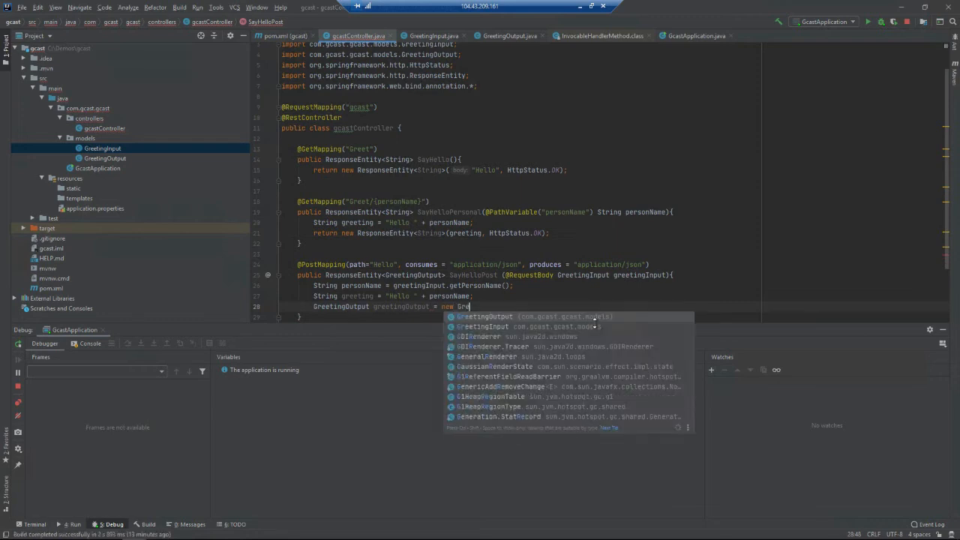
key("Enter")
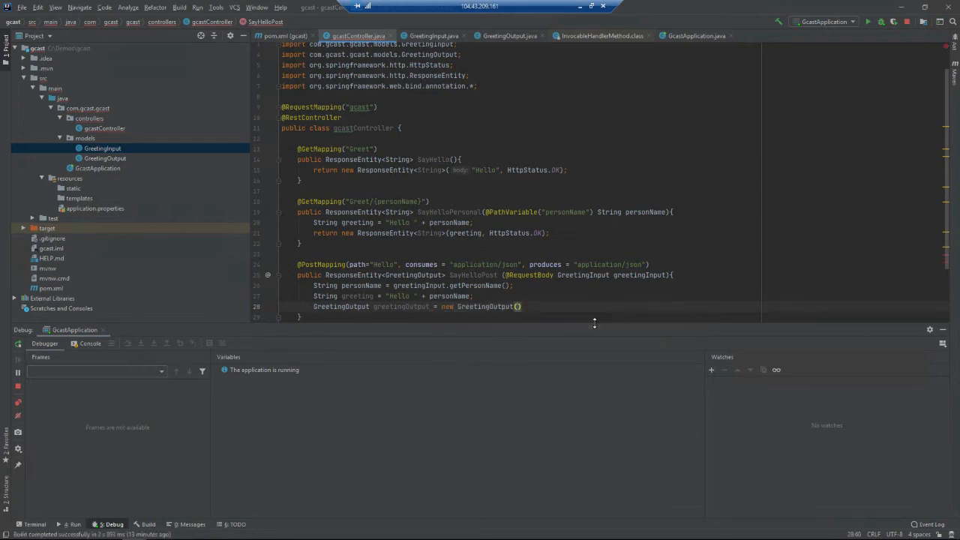
type("personName")
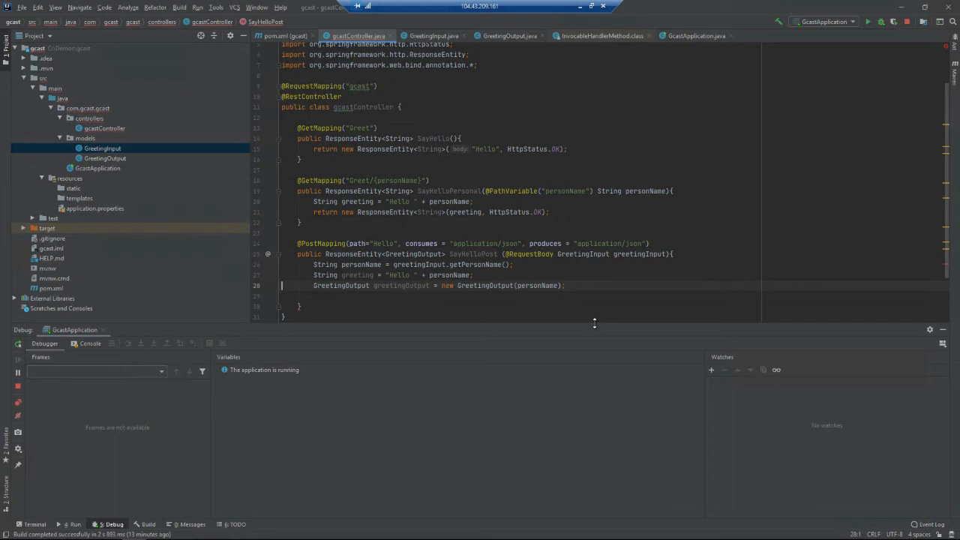
type("gr")
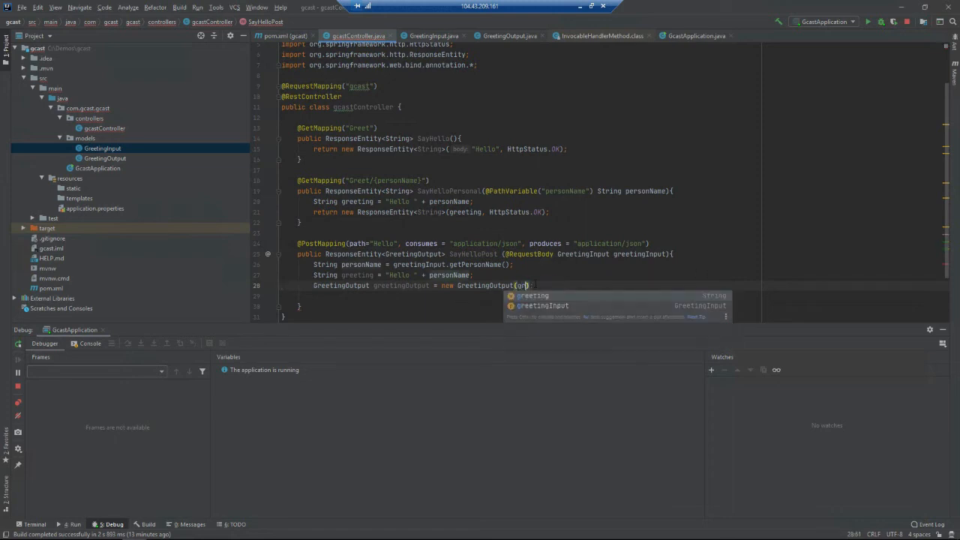
key("Enter")
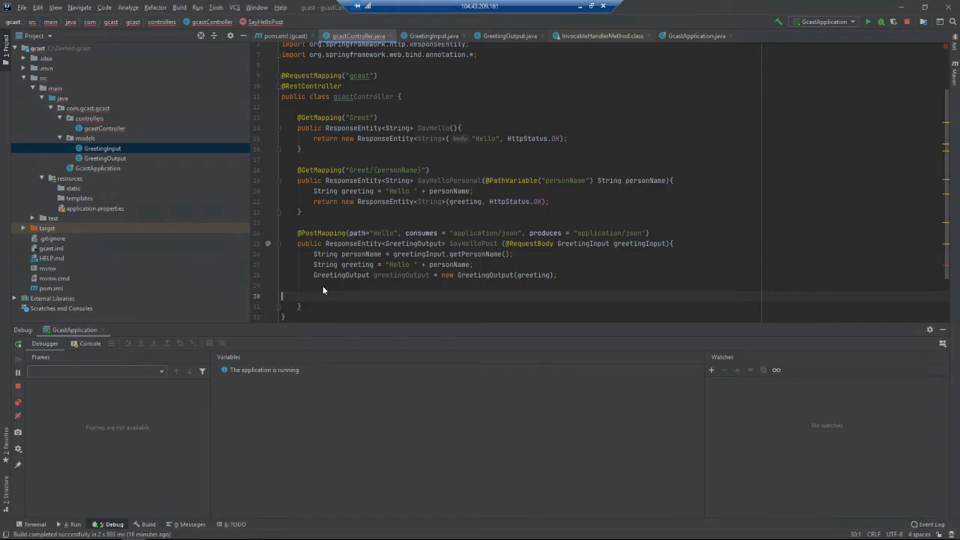
mouse_move(342, 302)
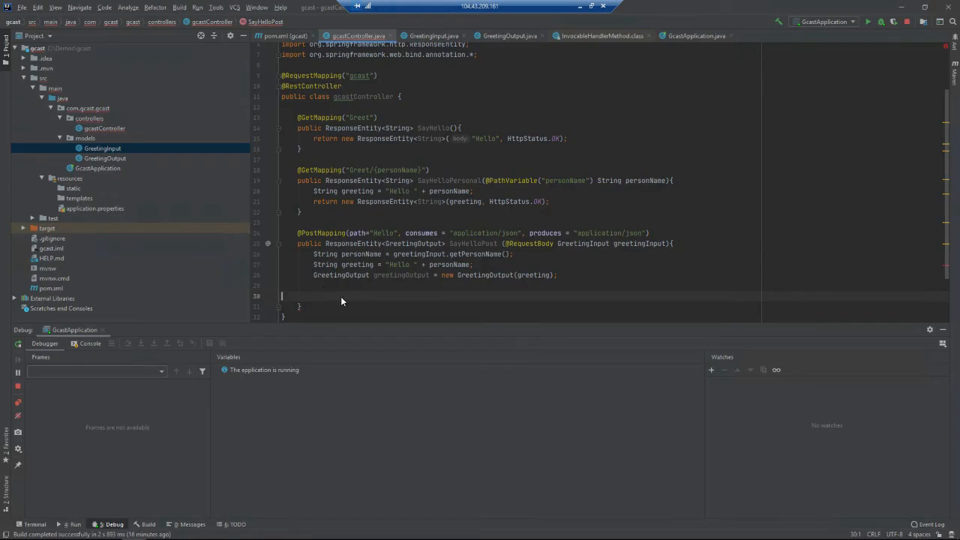
mouse_move(369, 306)
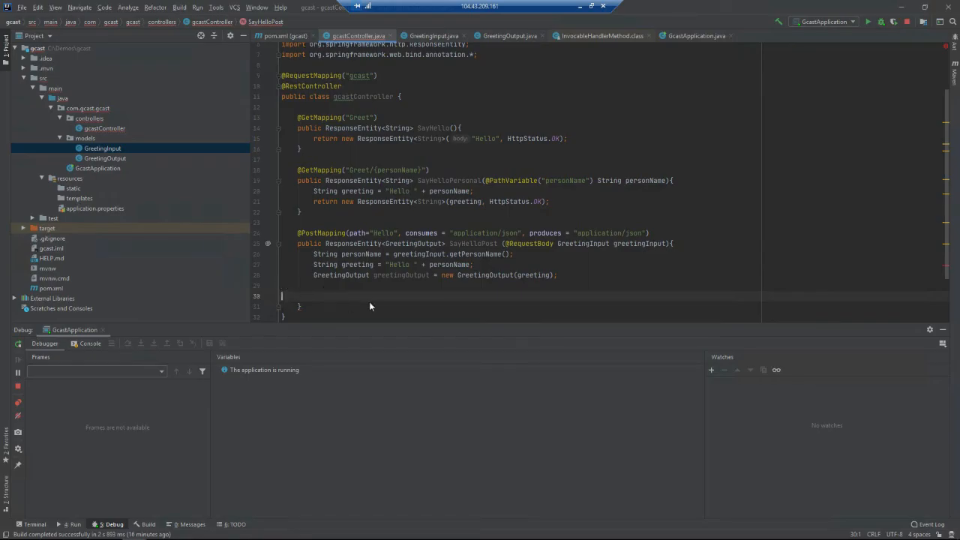
double_click(402, 274)
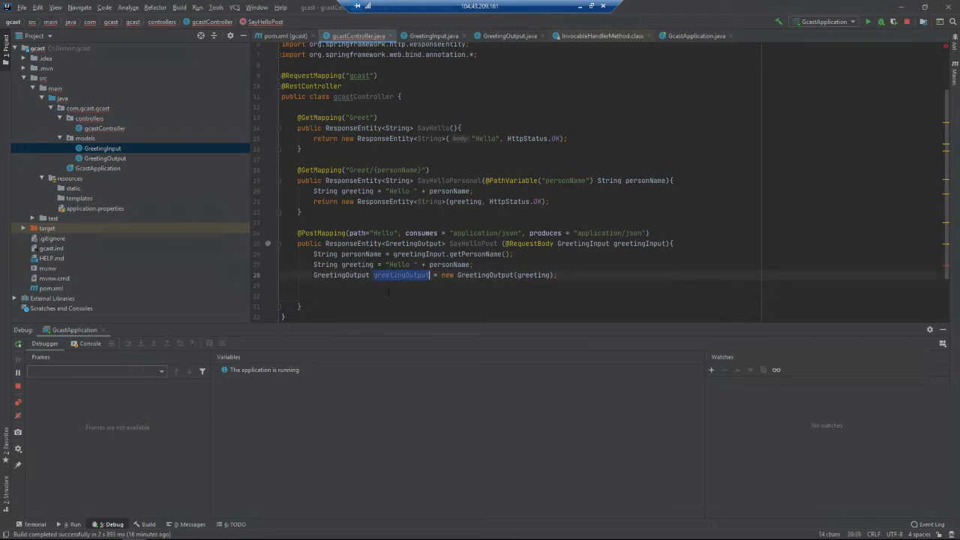
- Return new ResponseEntity<GreetingOutput>(greetingOutput, HttpStatus.OK) from SayHelloPost
type("R")
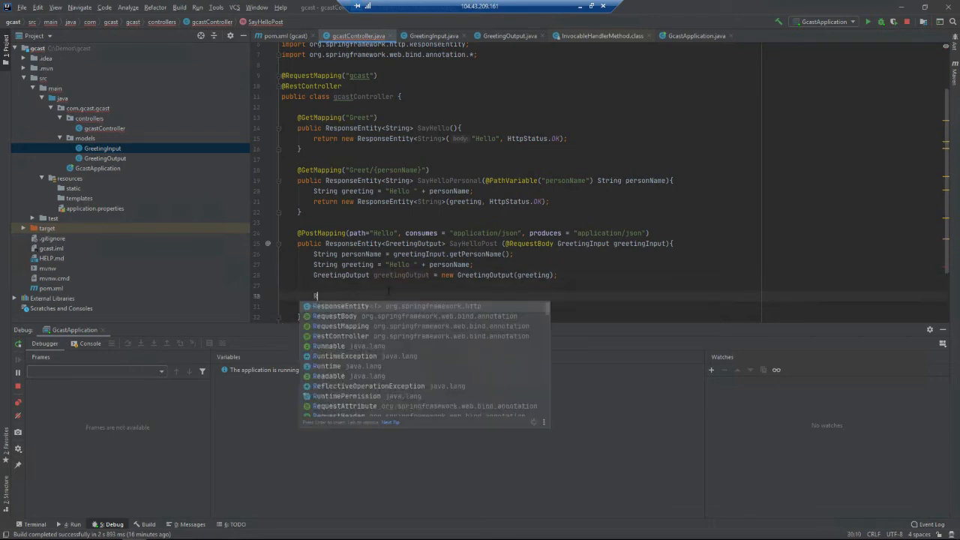
type("eturn  new")
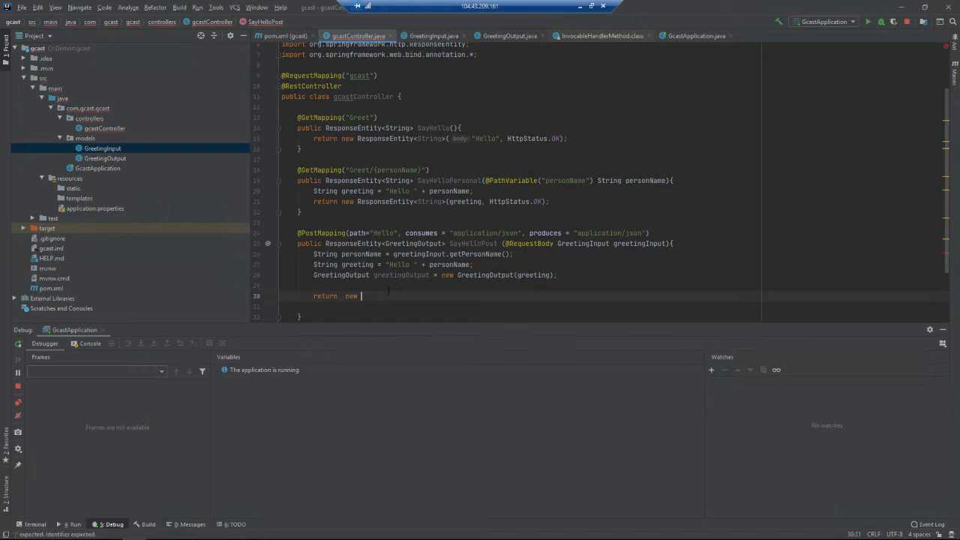
type("ResponseEntity<>(")
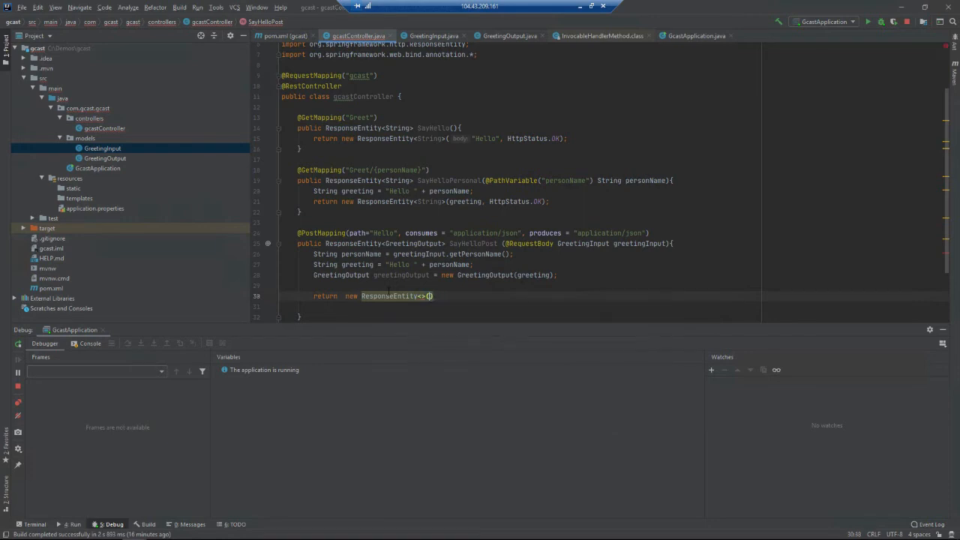
type("Gre")
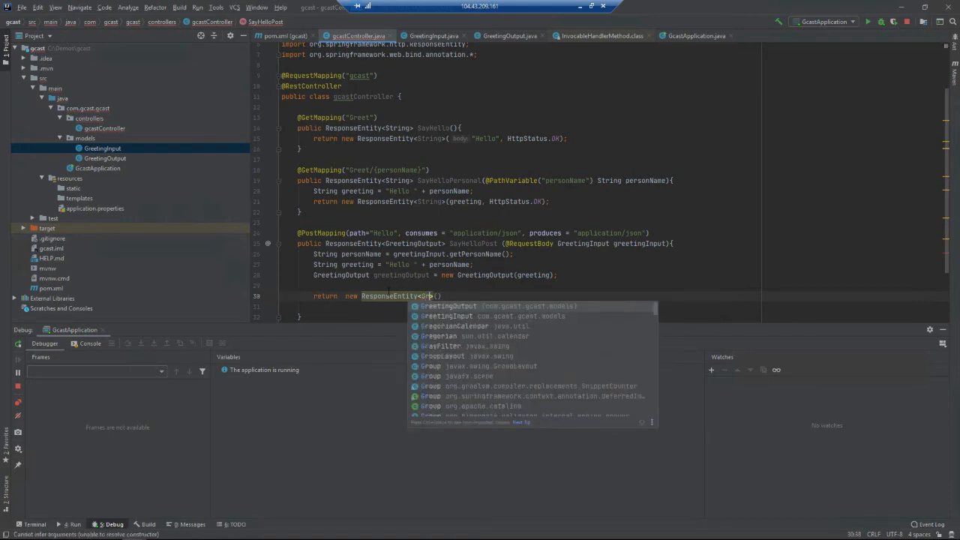
left_click(449, 306)
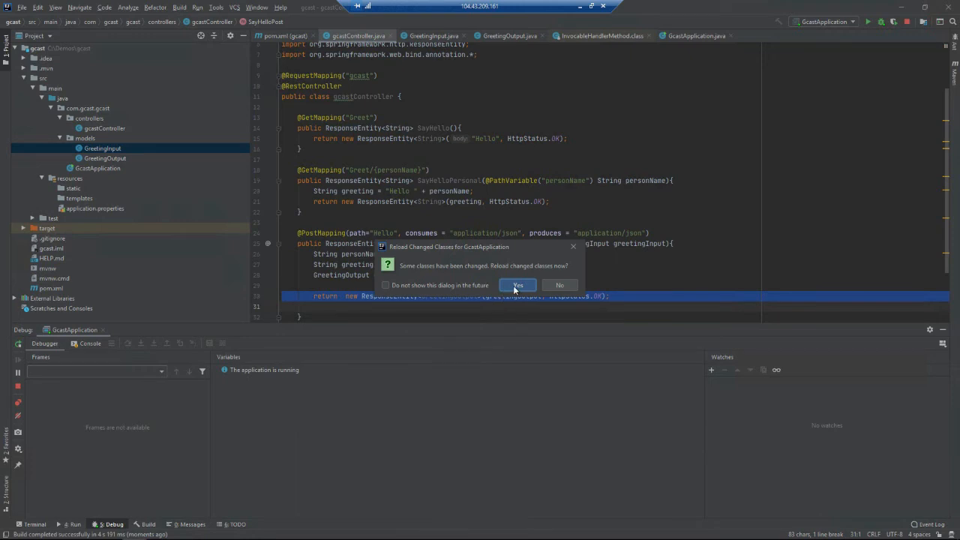
- Reload the changed classes into the running app and open GcastApplication
left_click(517, 285)
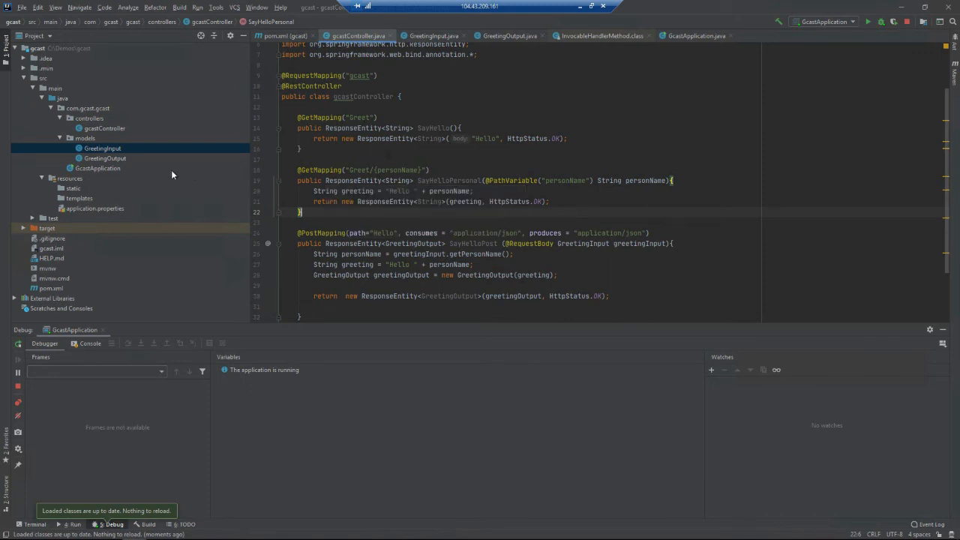
left_click(98, 168)
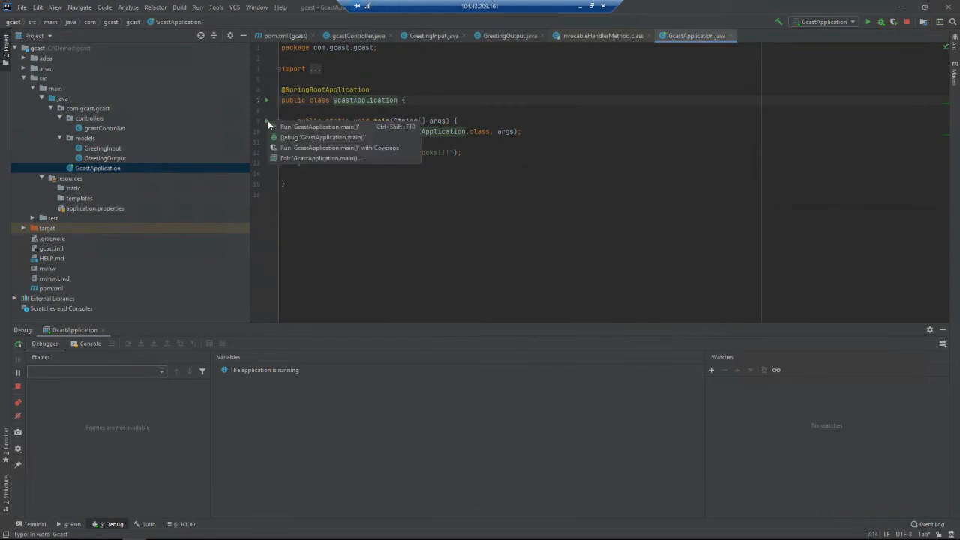
- Stop and rerun GcastApplication from the run gutter icon beside main
left_click(320, 127)
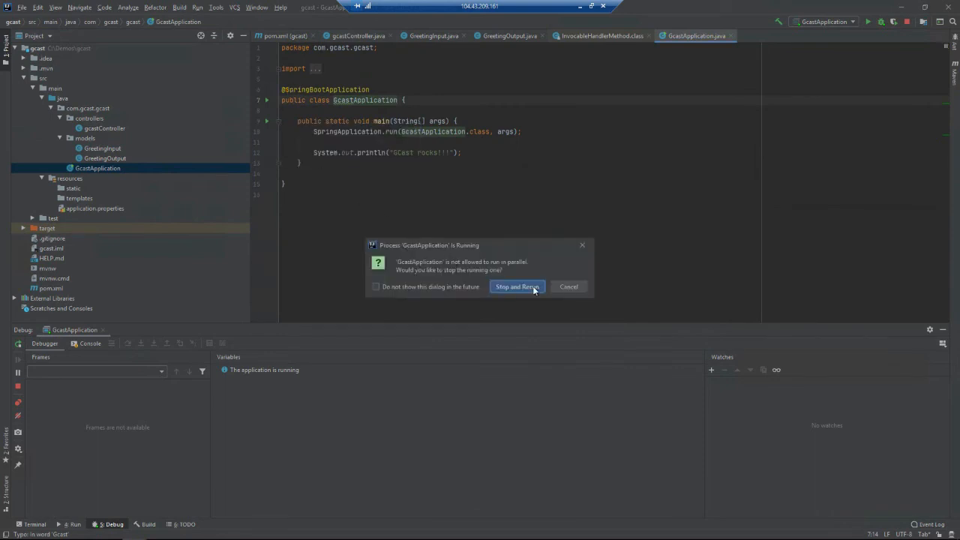
left_click(517, 287)
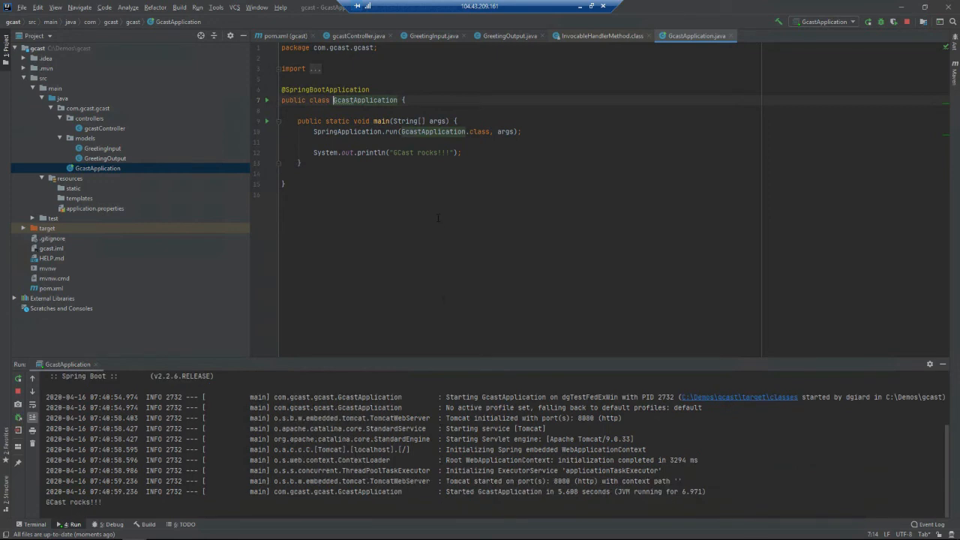
left_click(358, 35)
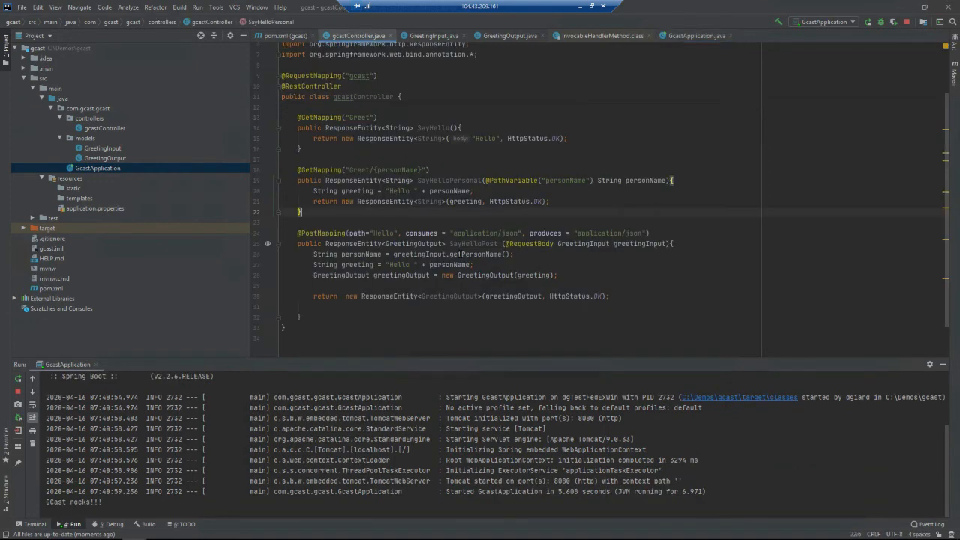
double_click(322, 233)
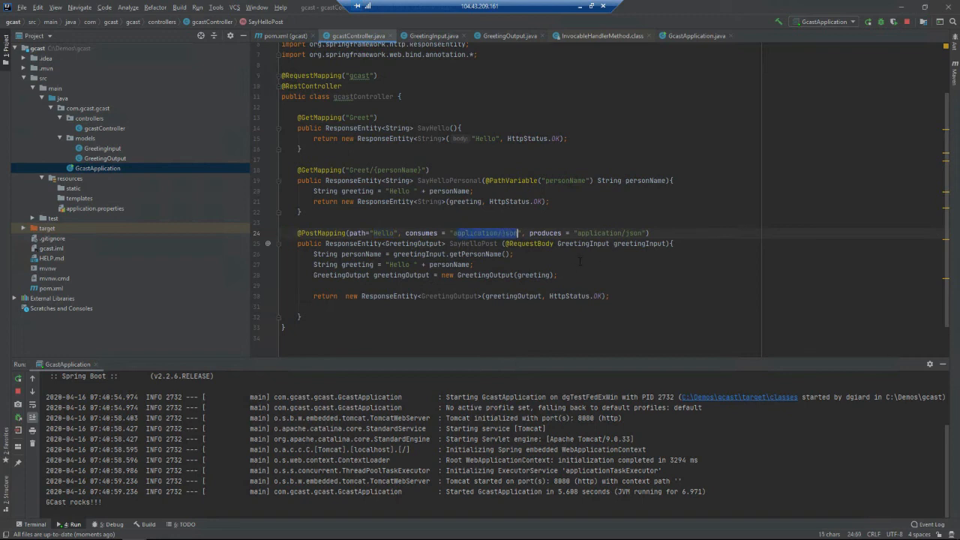
double_click(582, 243)
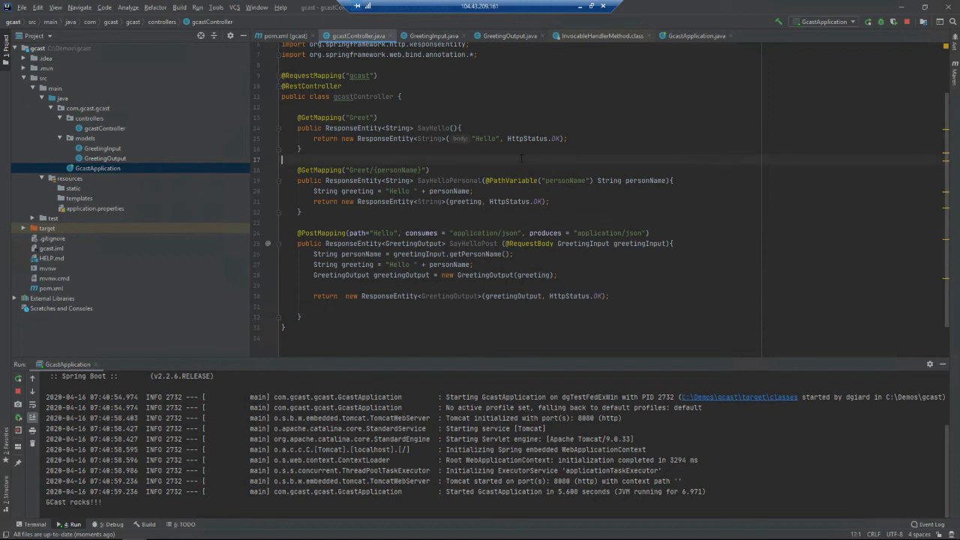
key("alt+tab")
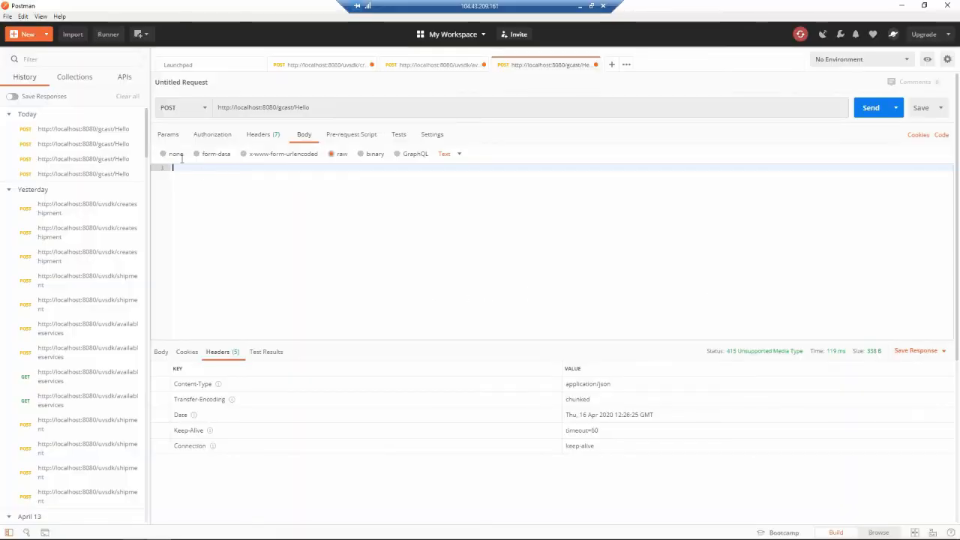
left_click(255, 108)
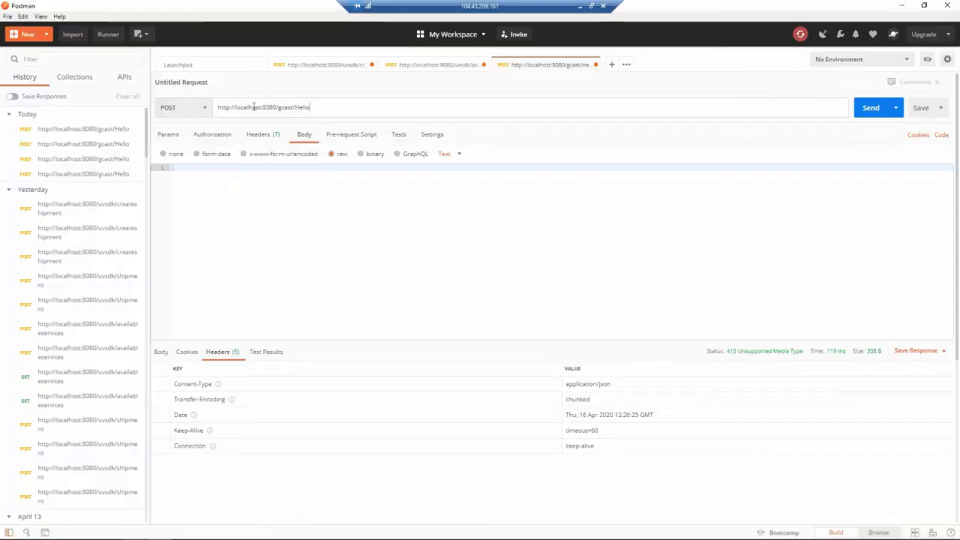
key("alt+tab")
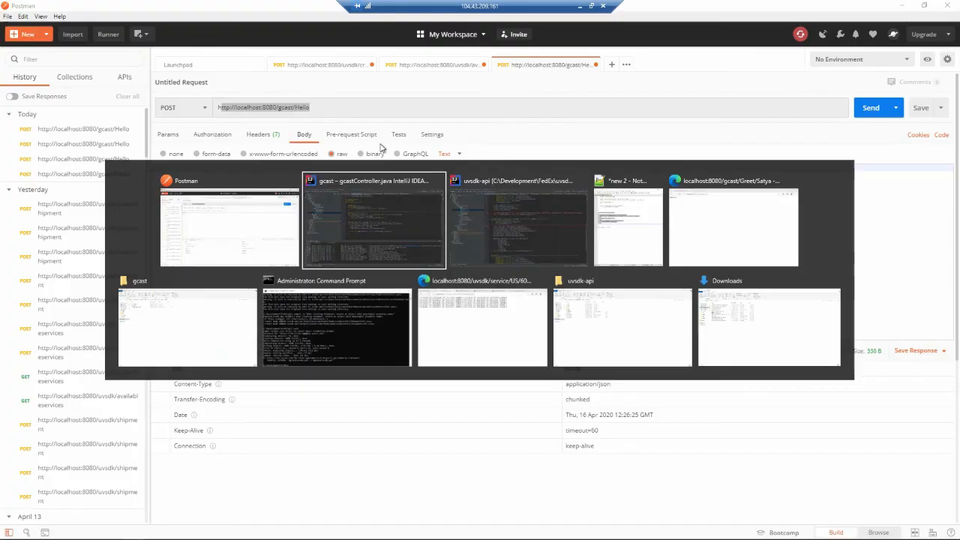
left_click(373, 222)
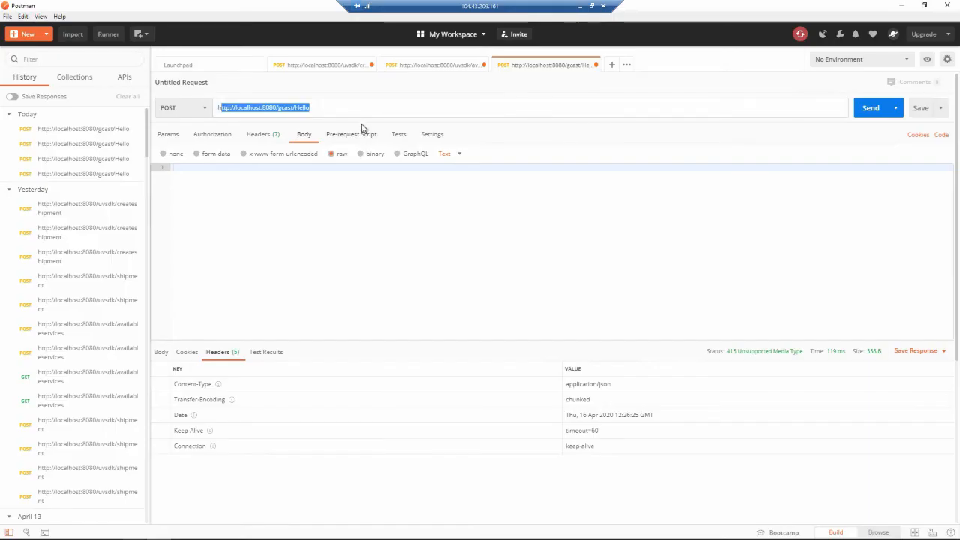
mouse_move(268, 162)
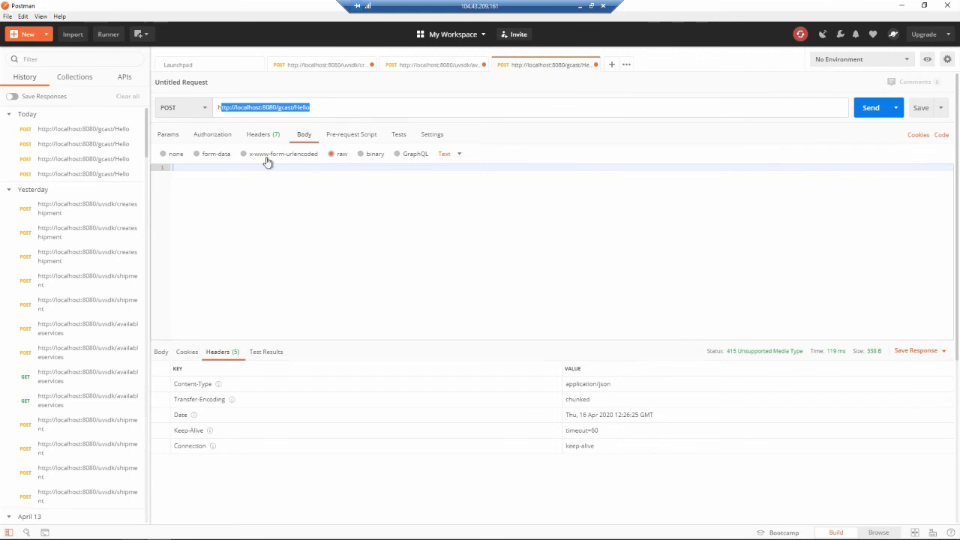
left_click(258, 134)
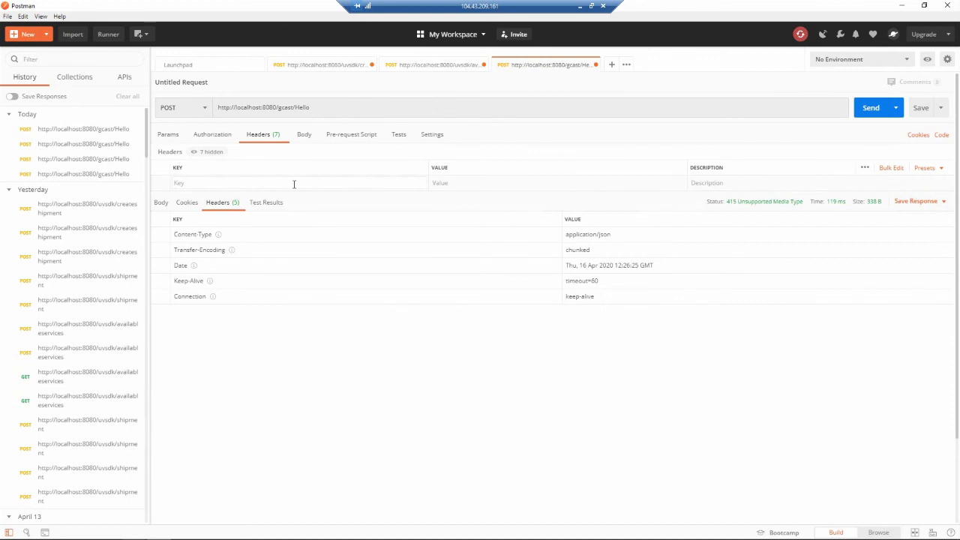
- Add a Content-Type: application/json header to the Hello request and return to Body
type("Content-Type")
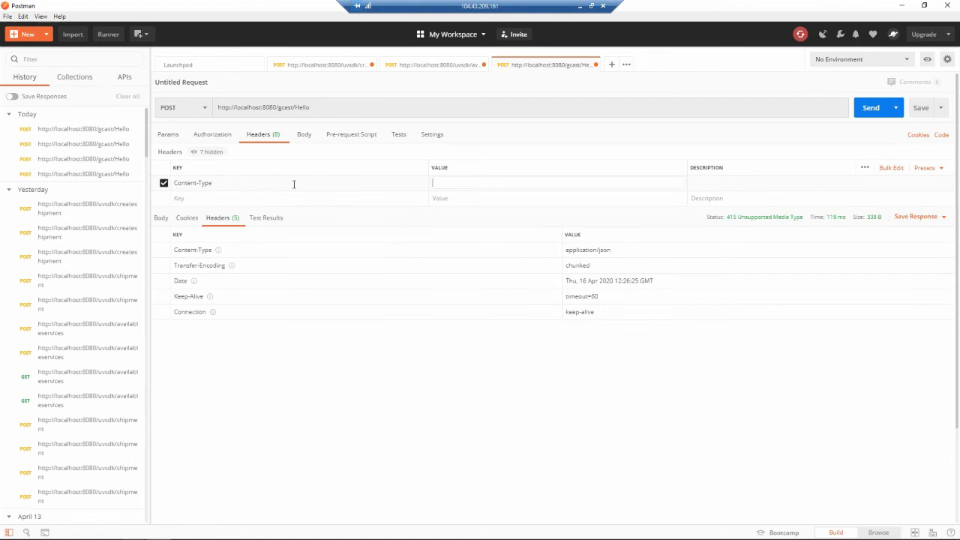
type("json")
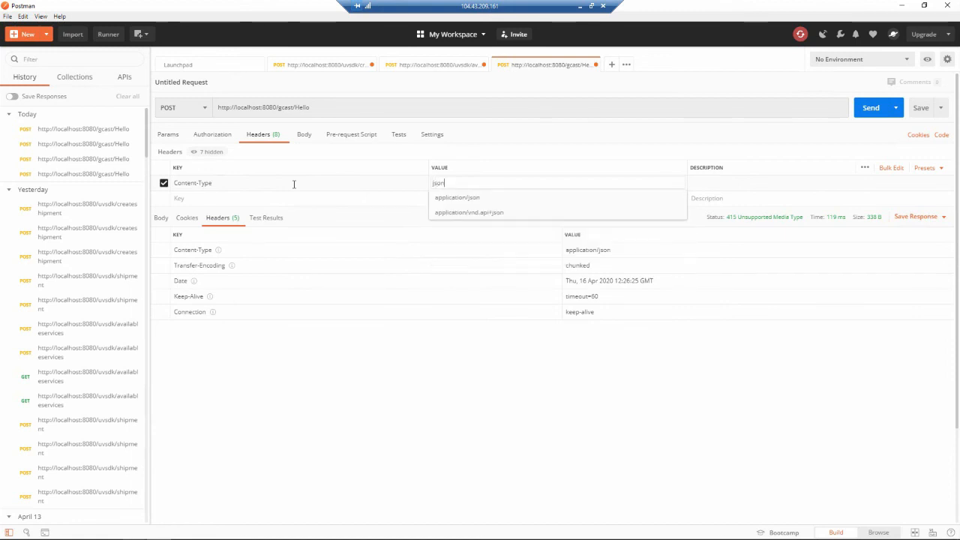
left_click(457, 197)
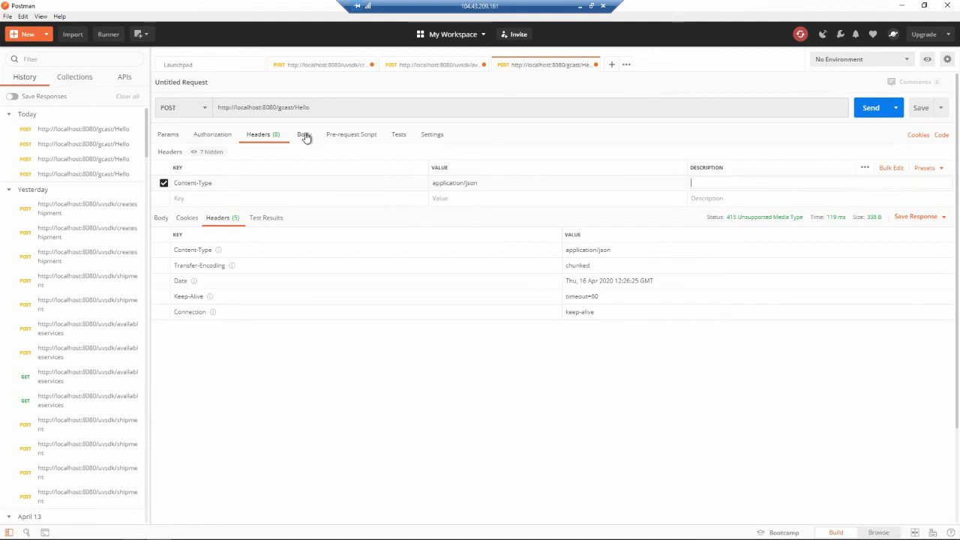
left_click(303, 134)
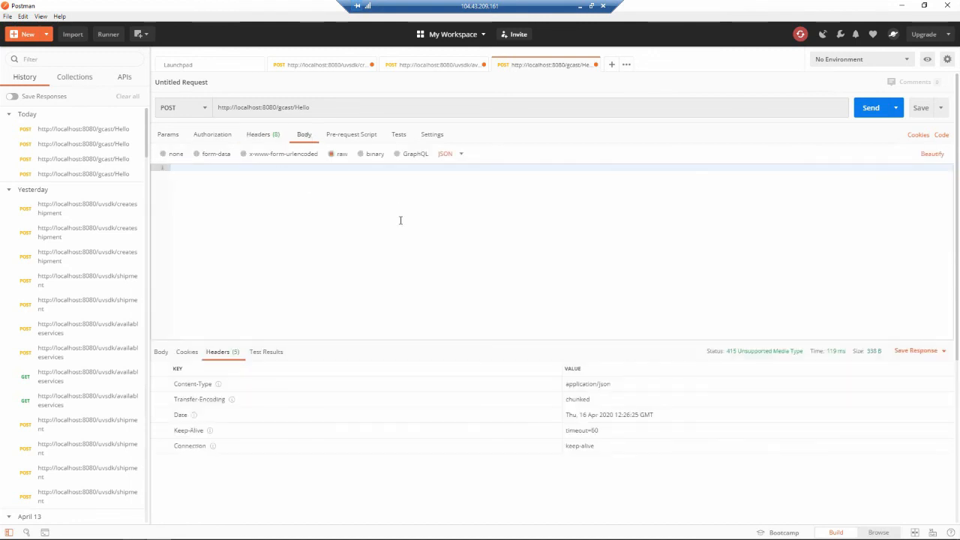
- Send the raw JSON body {"personName": "David Giard"} to the Hello endpoint
type("{}")
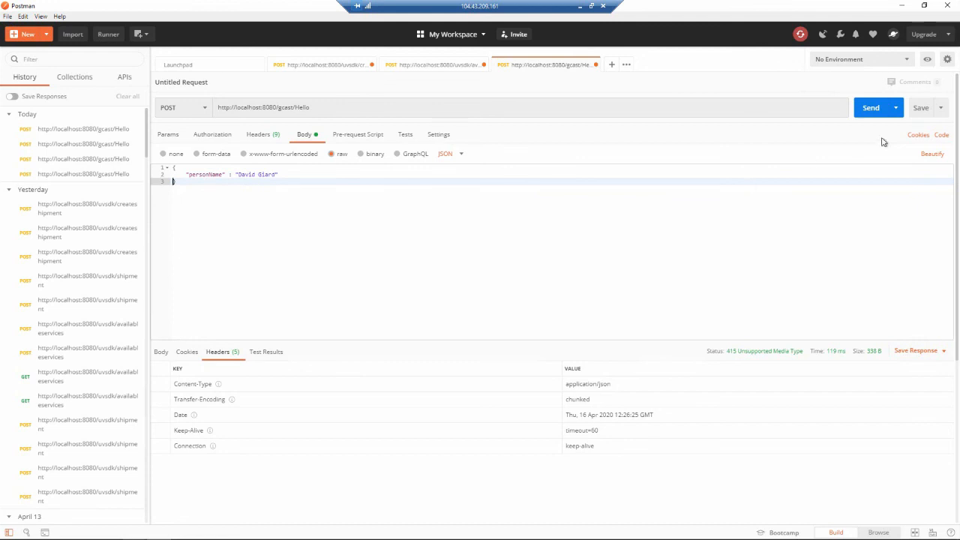
left_click(871, 107)
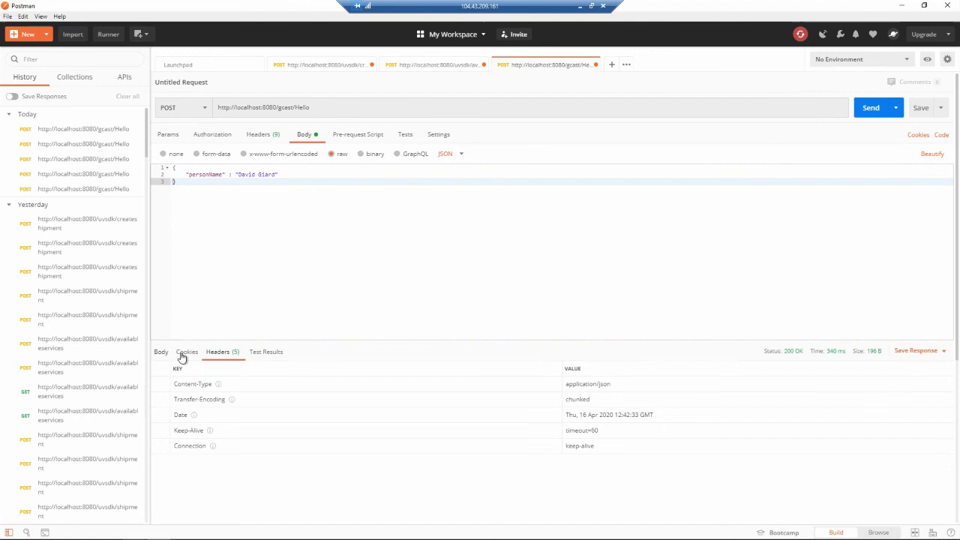
- View the response body showing {"greeting": "Hello David Giard"}
left_click(161, 351)
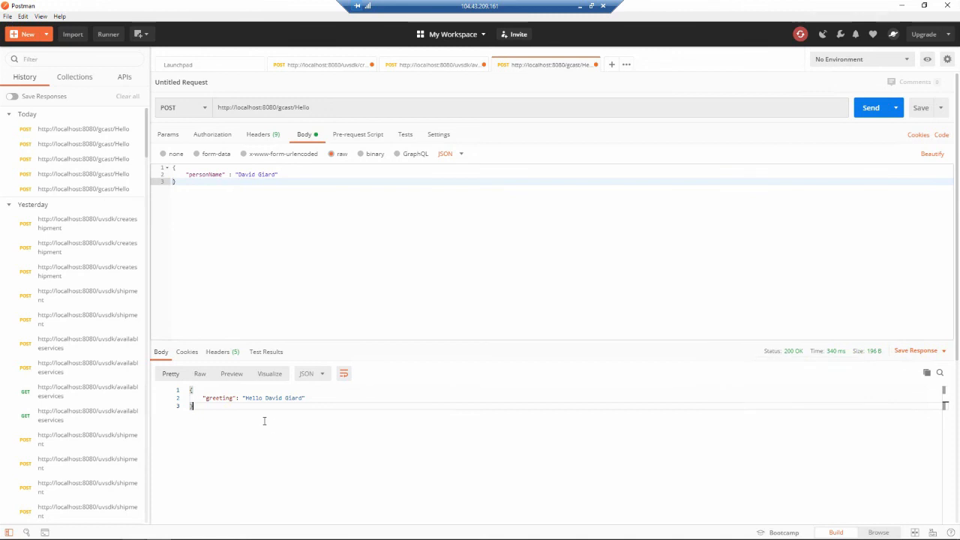
double_click(219, 397)
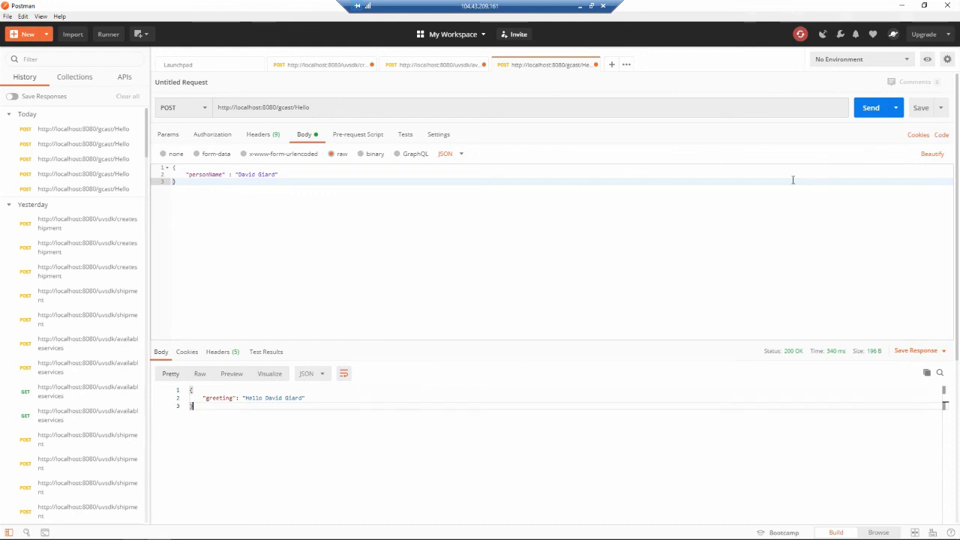
mouse_move(630, 199)
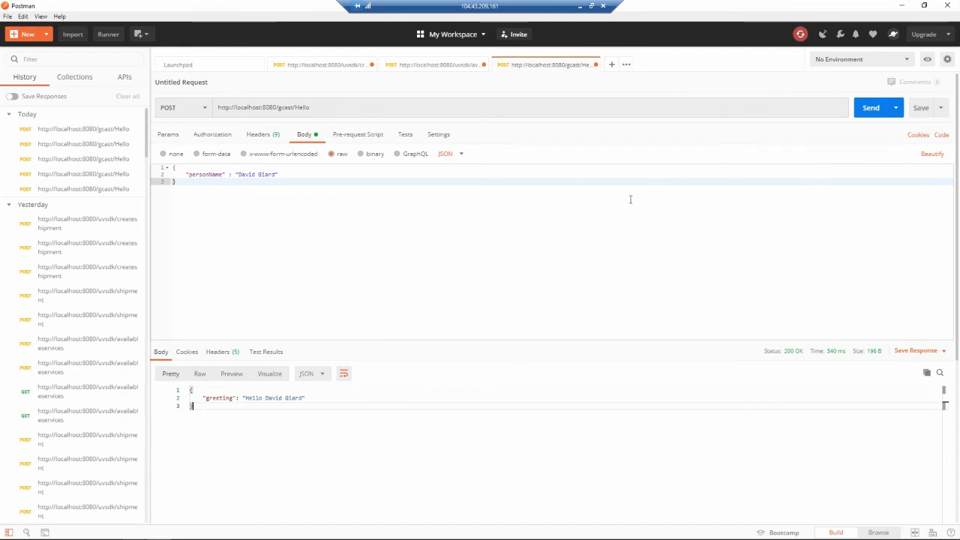